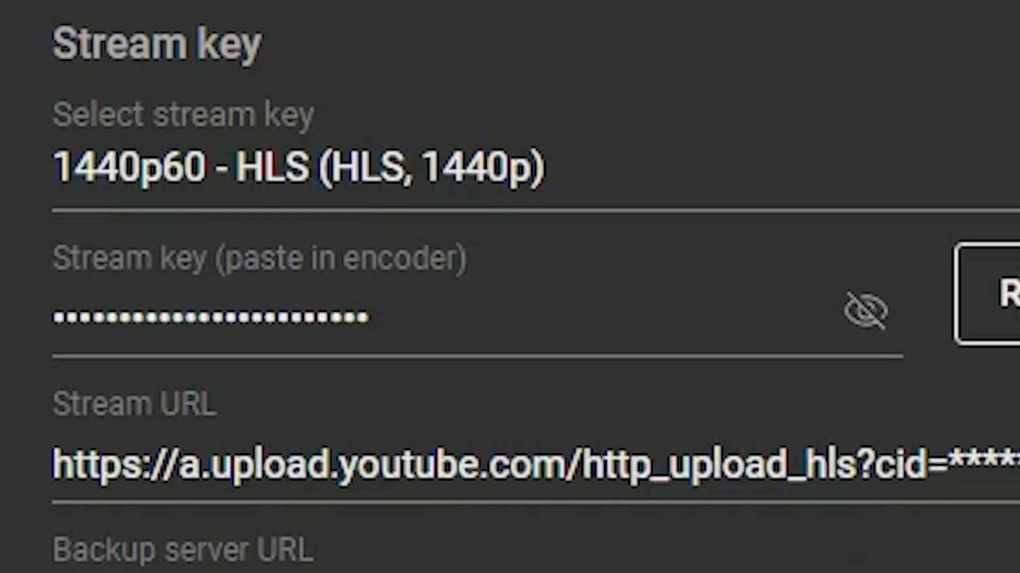
pyautogui.moveTo(721, 189)
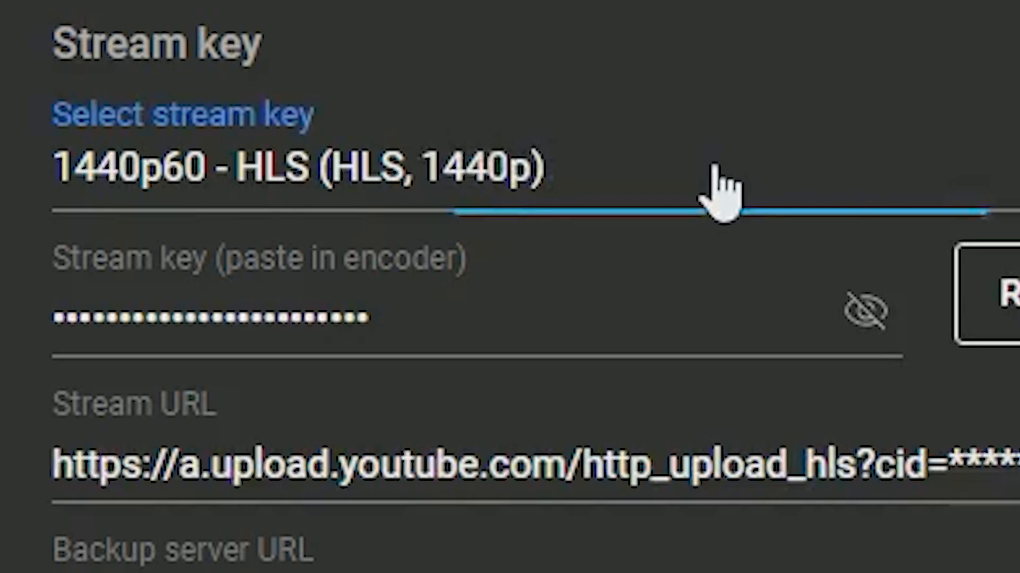
# Show YouTube Studio's stream key list, including the existing 1080p60 key.
pyautogui.click(293, 166)
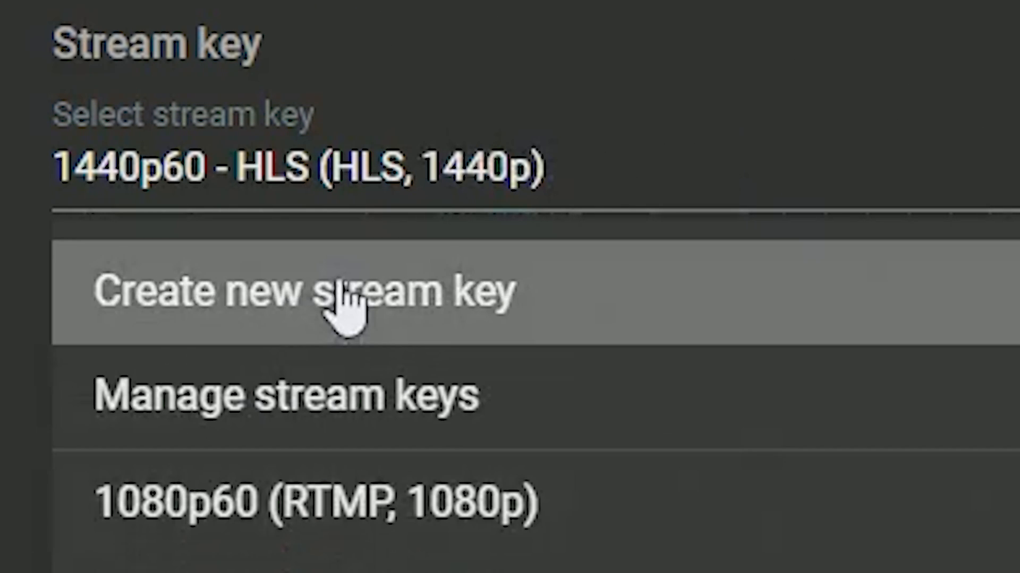
# Start a new YouTube stream key named '1440p60fps'.
pyautogui.click(312, 293)
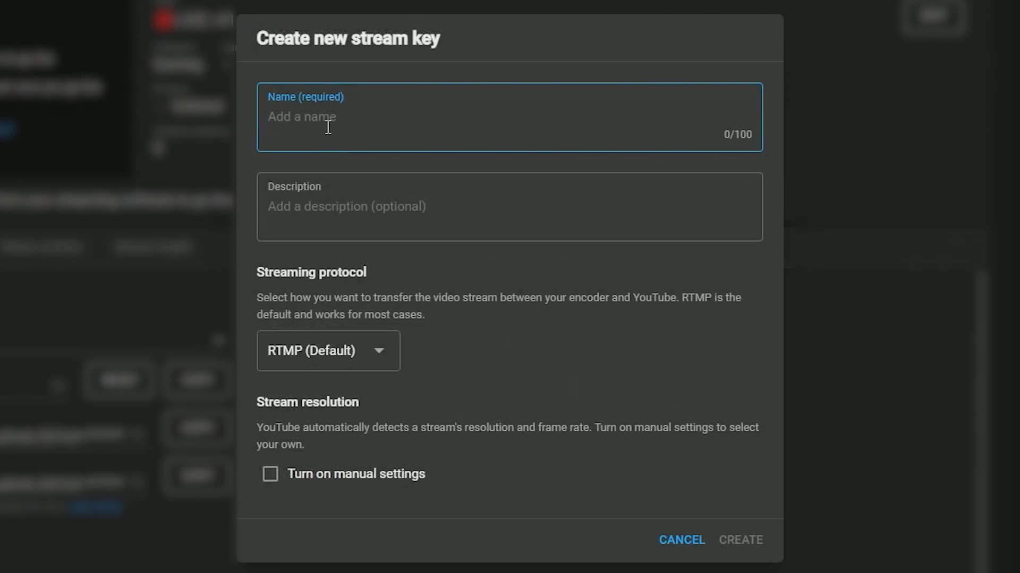
pyautogui.write('1440p')
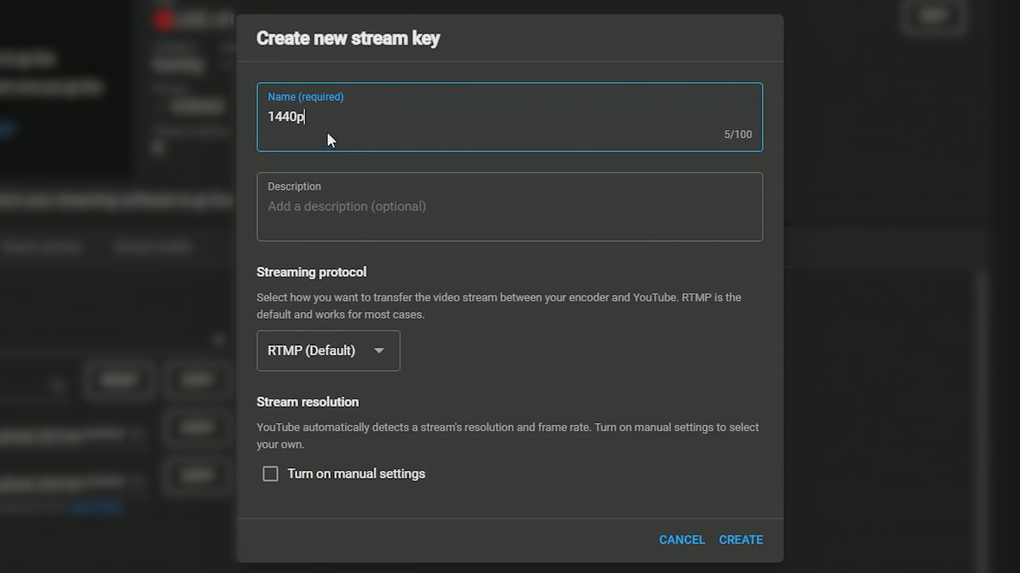
pyautogui.moveTo(322, 119)
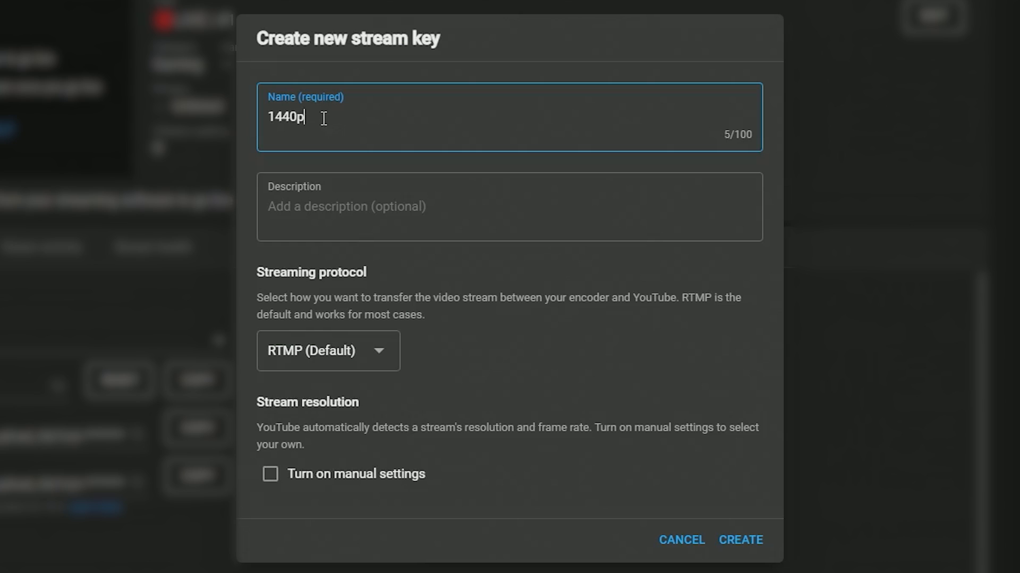
pyautogui.write('60f')
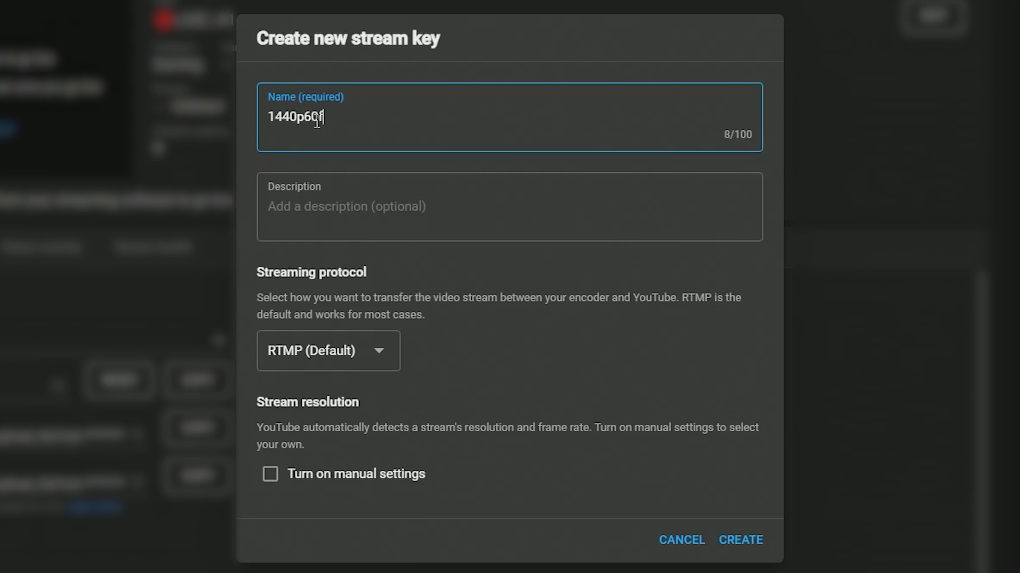
pyautogui.write('ps')
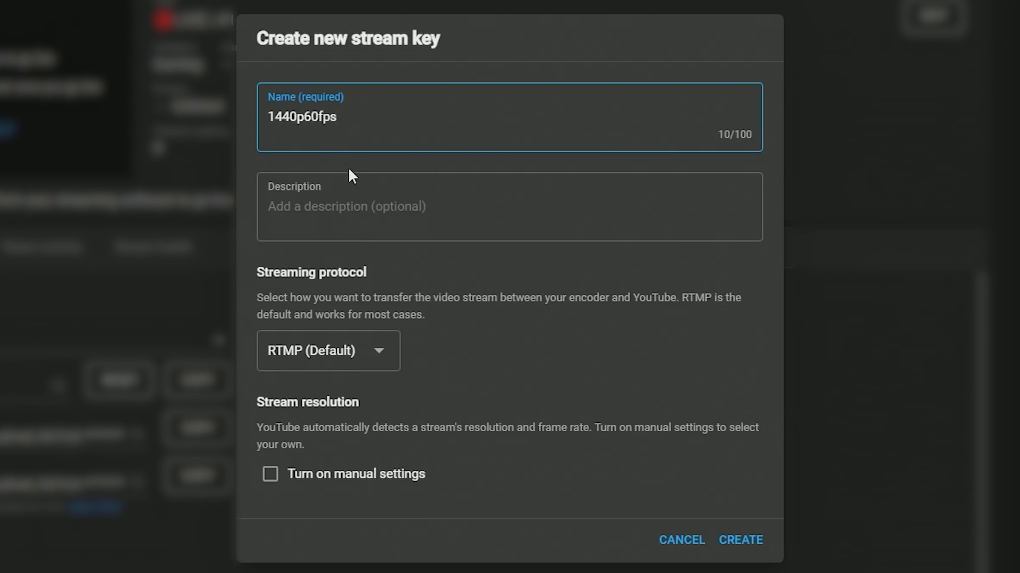
pyautogui.moveTo(421, 301)
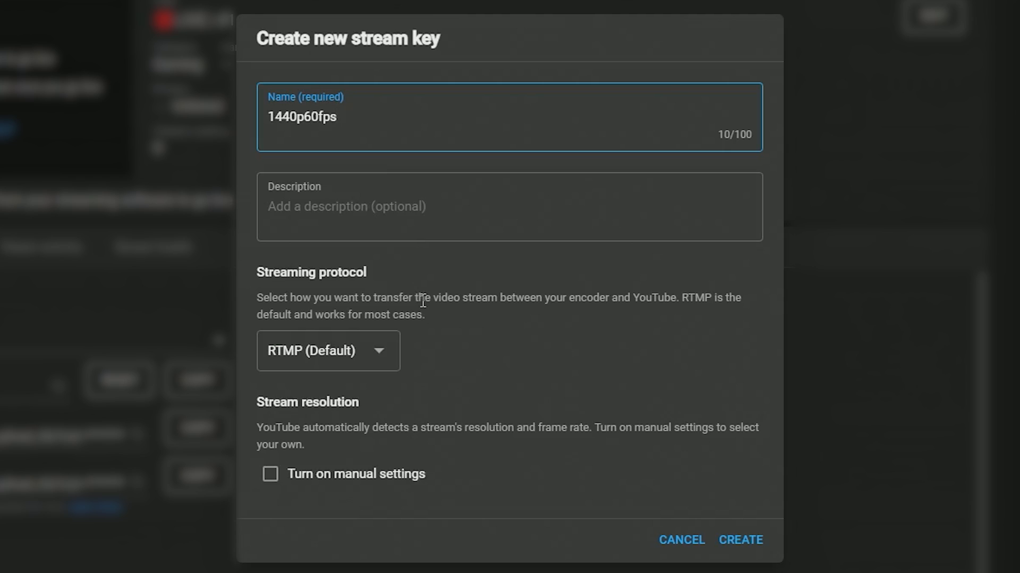
pyautogui.moveTo(446, 326)
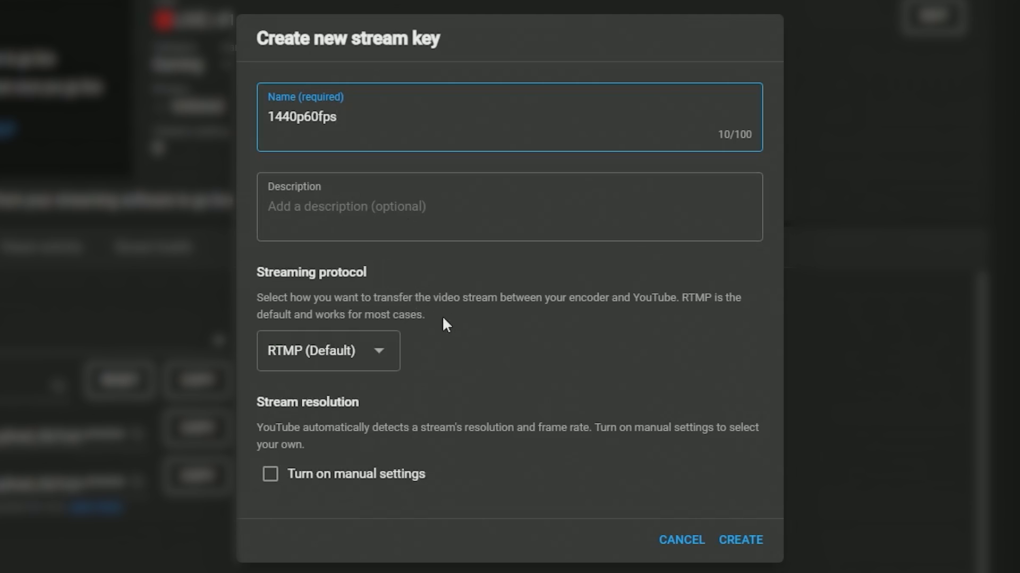
pyautogui.moveTo(325, 361)
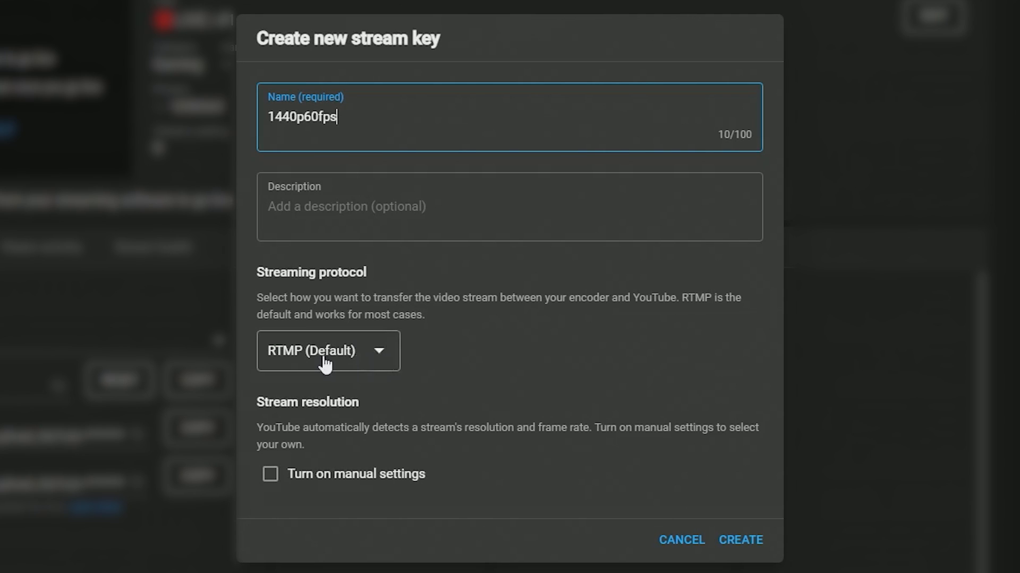
# Change the new key's streaming protocol from RTMP to HLS (Advanced).
pyautogui.click(328, 351)
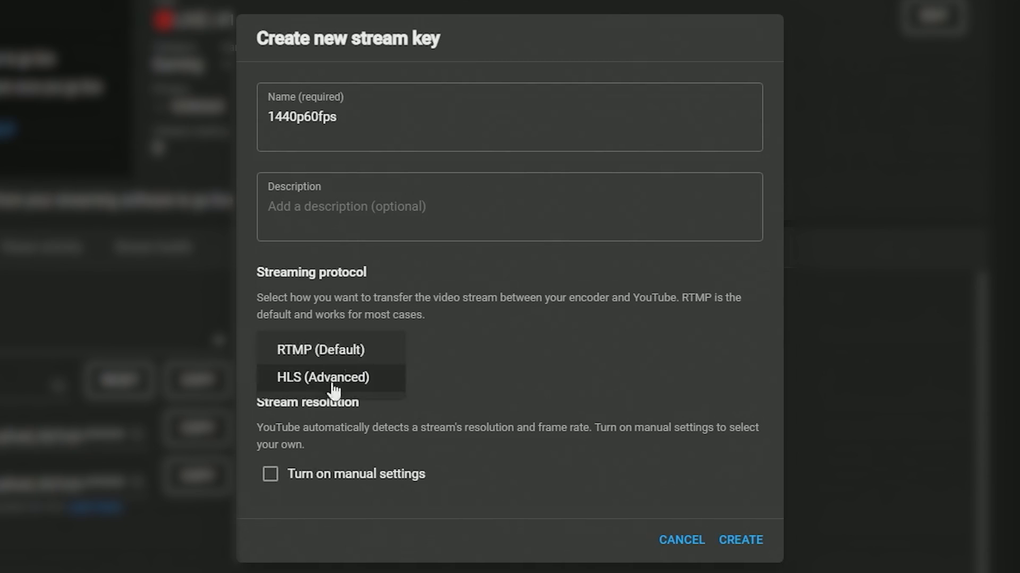
pyautogui.click(319, 350)
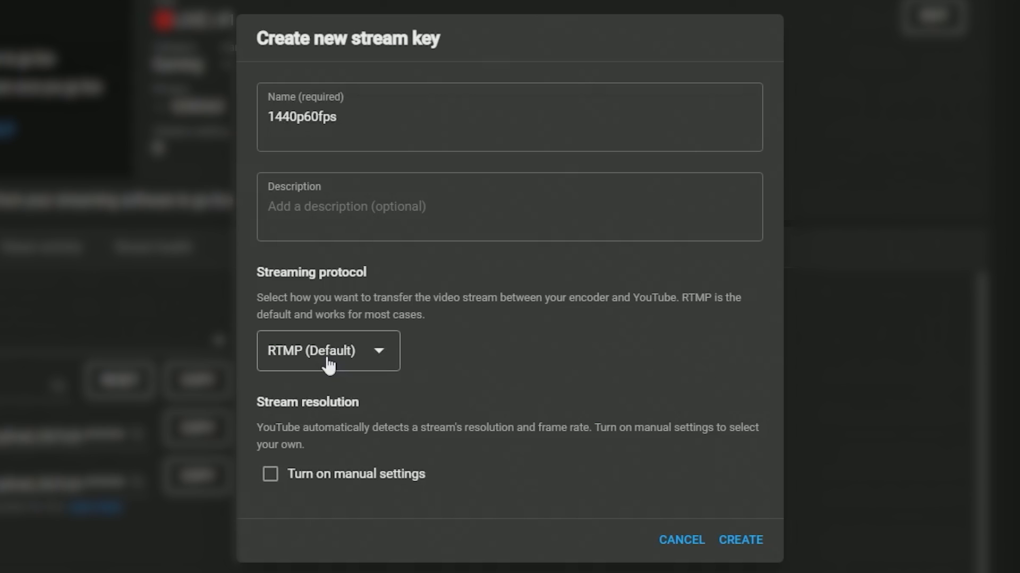
pyautogui.click(327, 350)
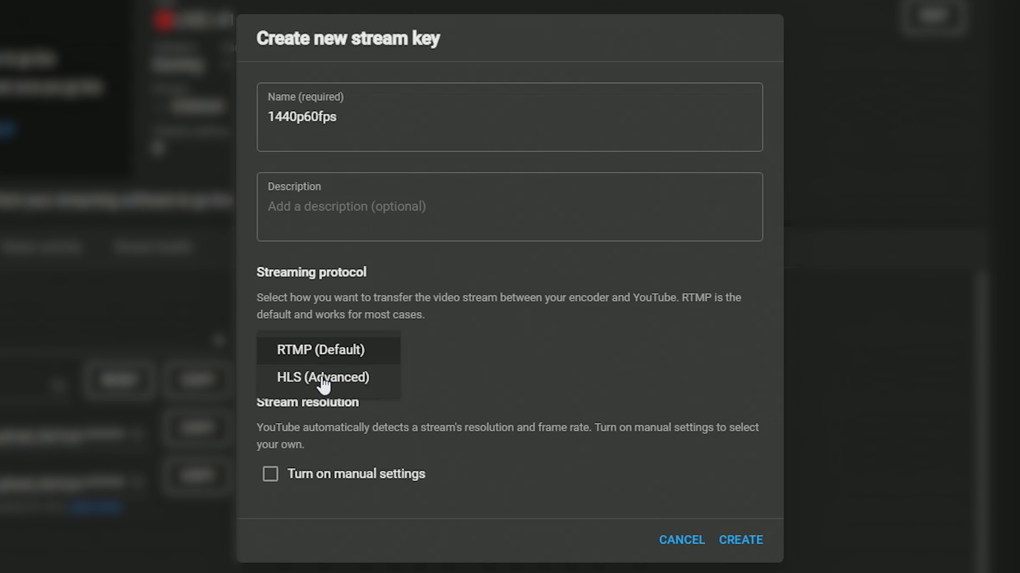
pyautogui.click(323, 377)
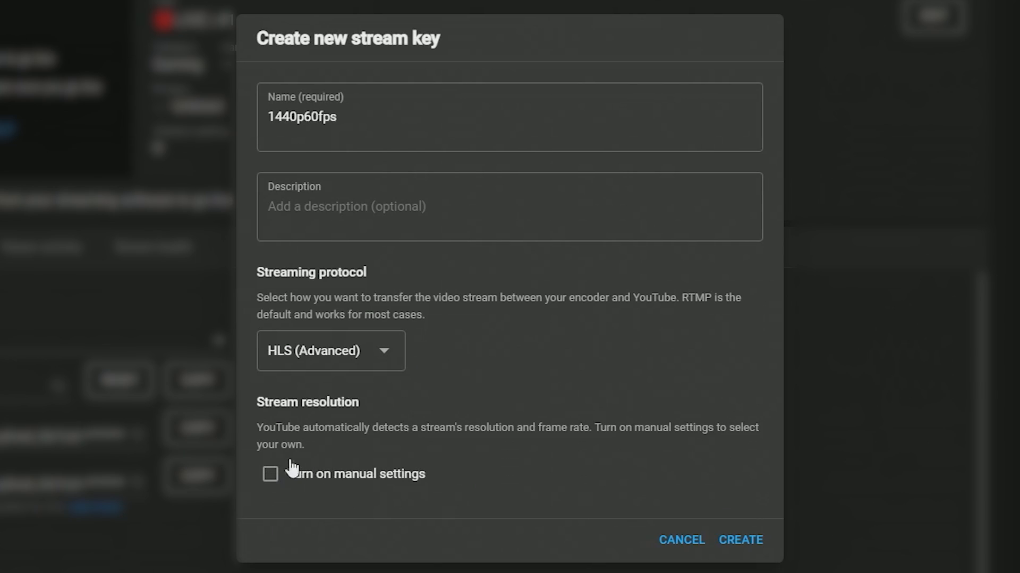
# Enable manual resolution and set the key to 1440p (6 Mbps - 13Mbps).
pyautogui.click(269, 474)
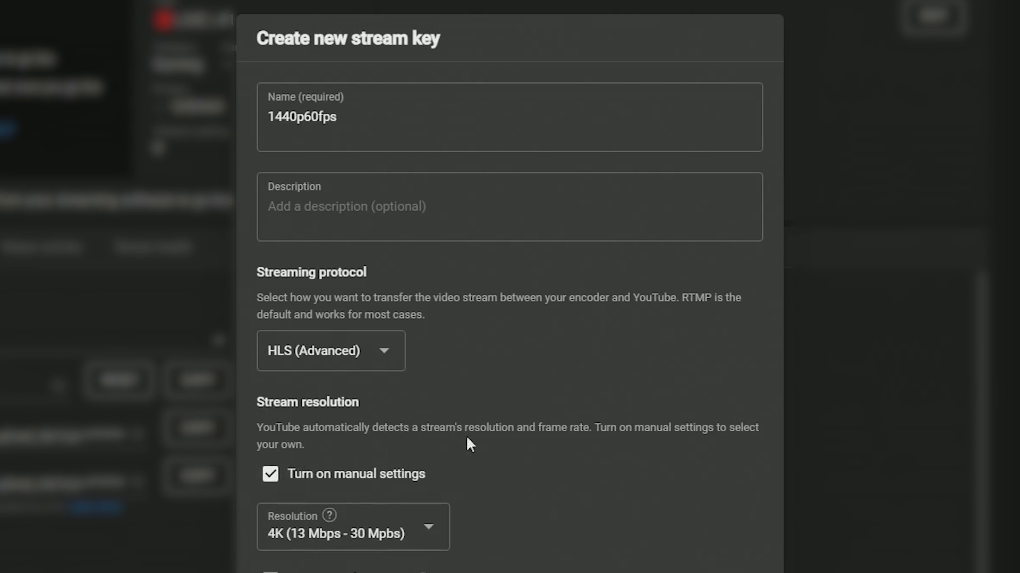
pyautogui.click(353, 527)
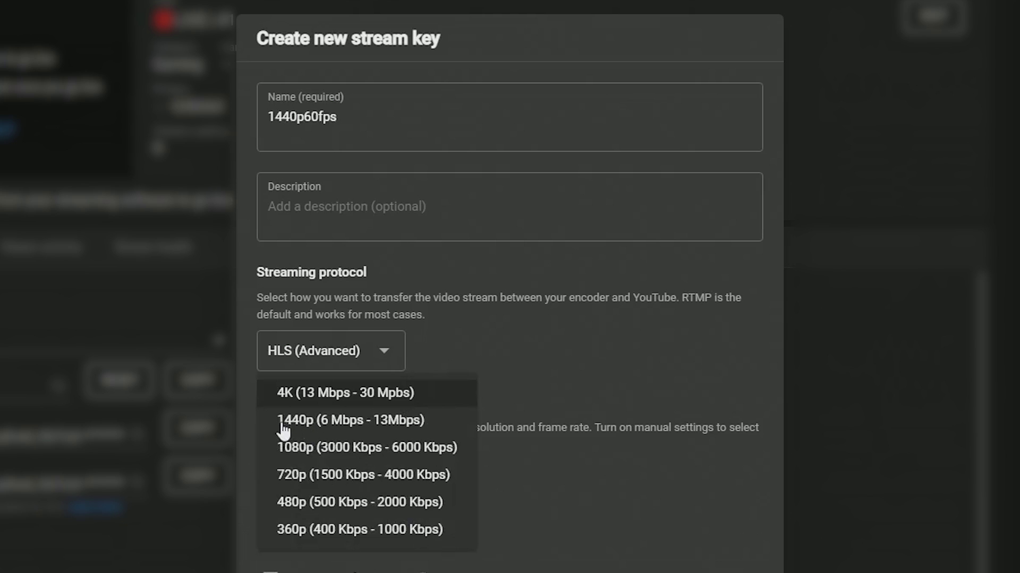
pyautogui.click(349, 420)
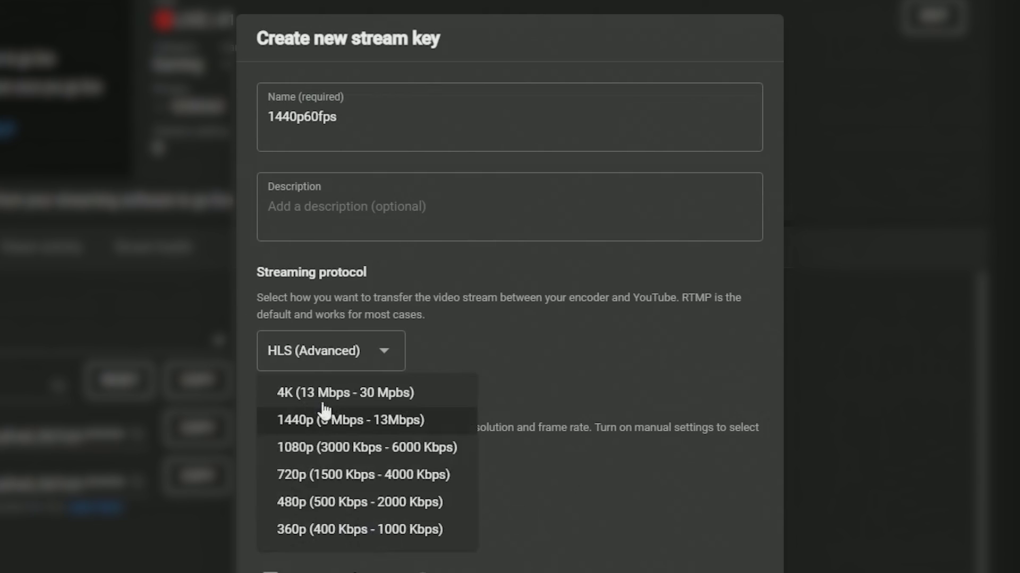
pyautogui.moveTo(327, 475)
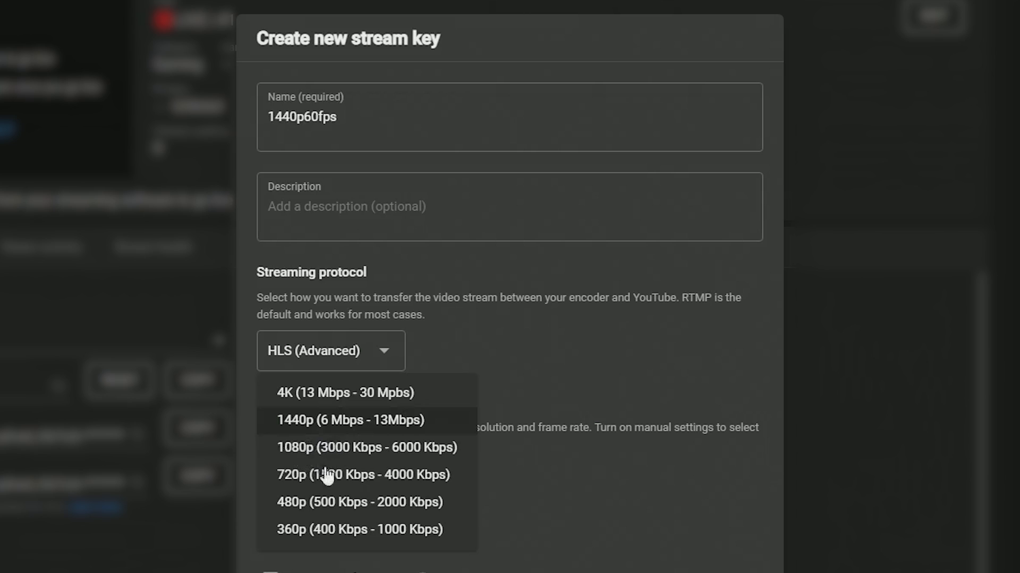
pyautogui.moveTo(325, 455)
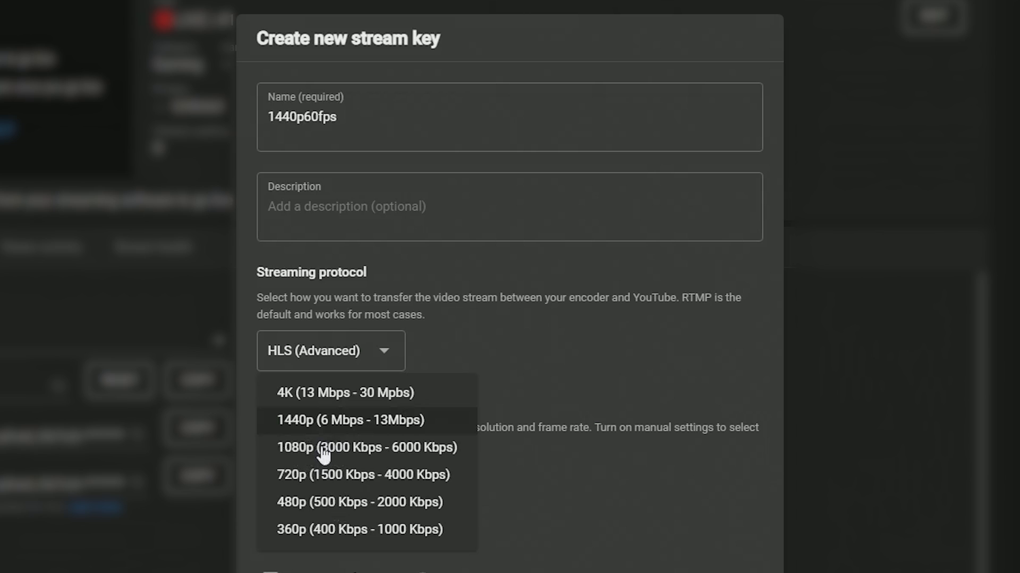
pyautogui.moveTo(291, 428)
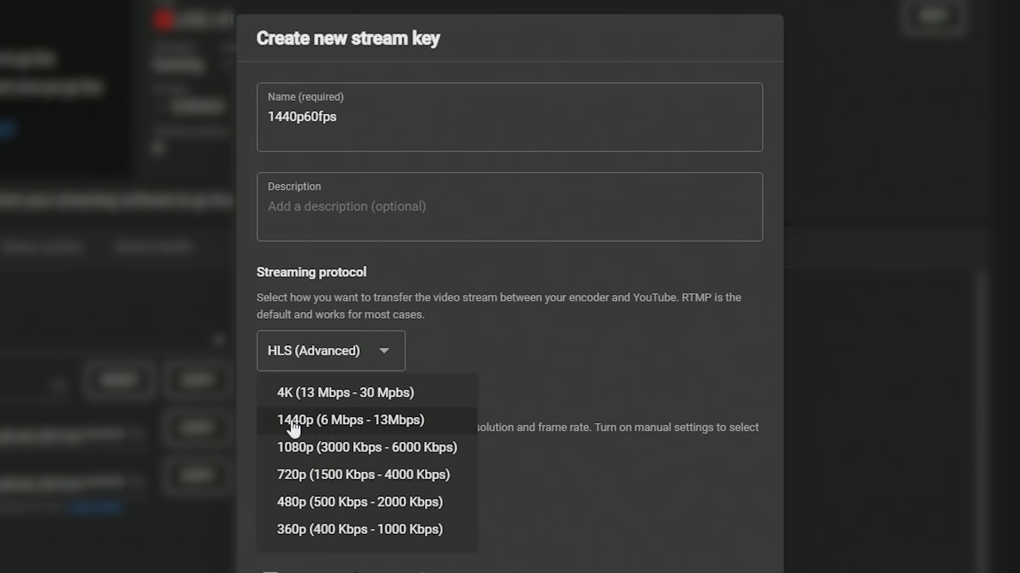
pyautogui.moveTo(339, 429)
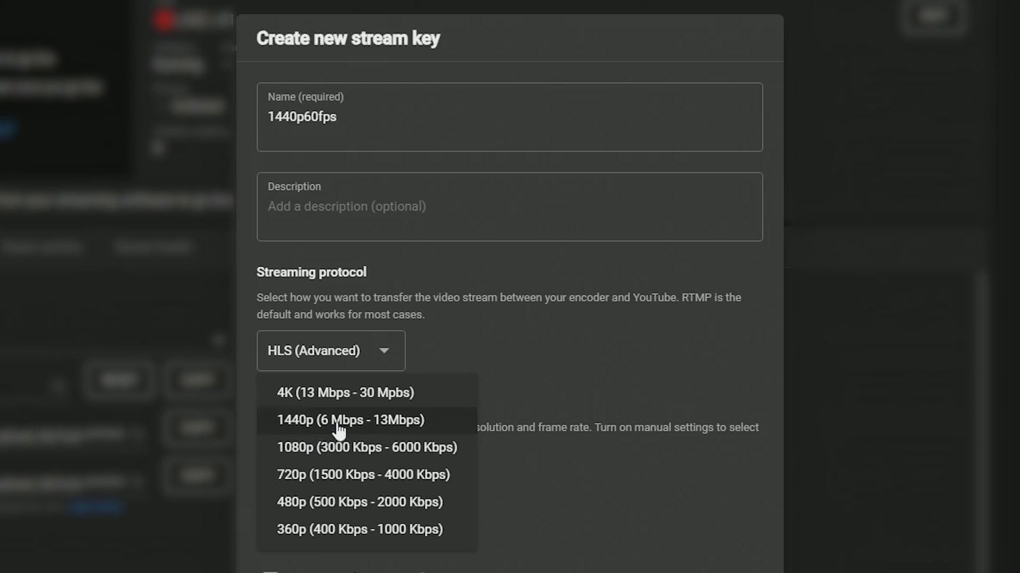
pyautogui.moveTo(378, 432)
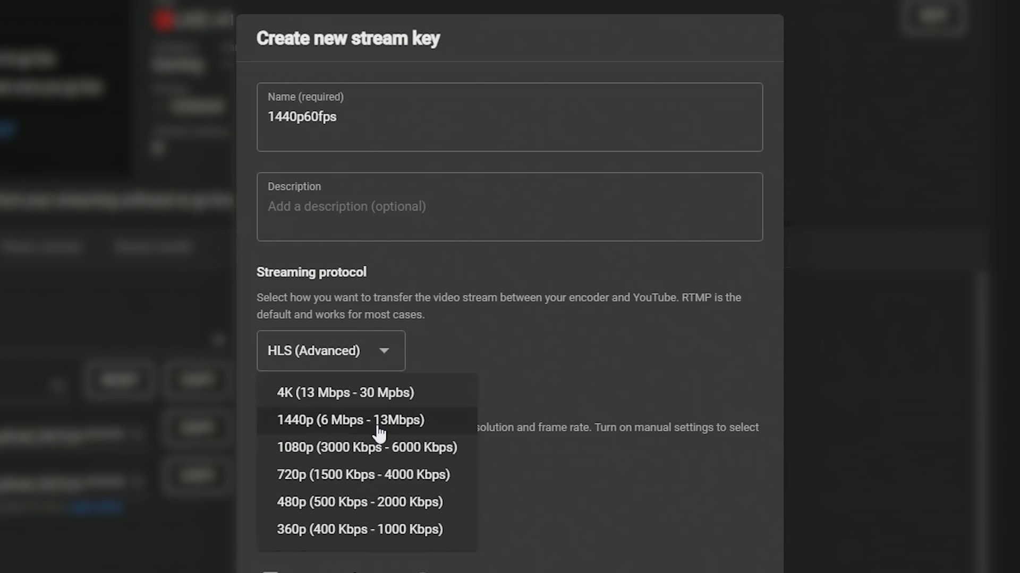
pyautogui.moveTo(315, 428)
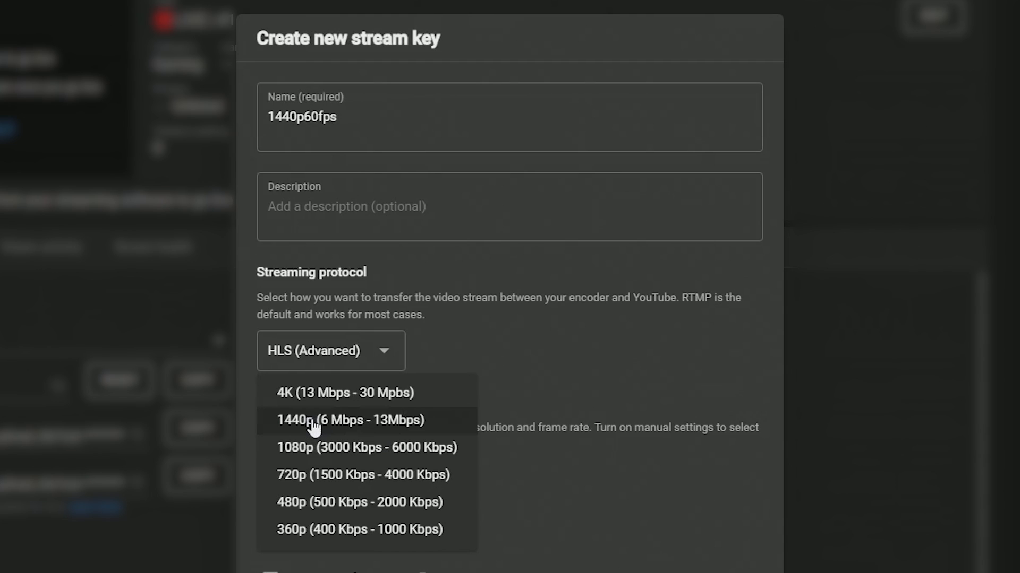
pyautogui.moveTo(319, 430)
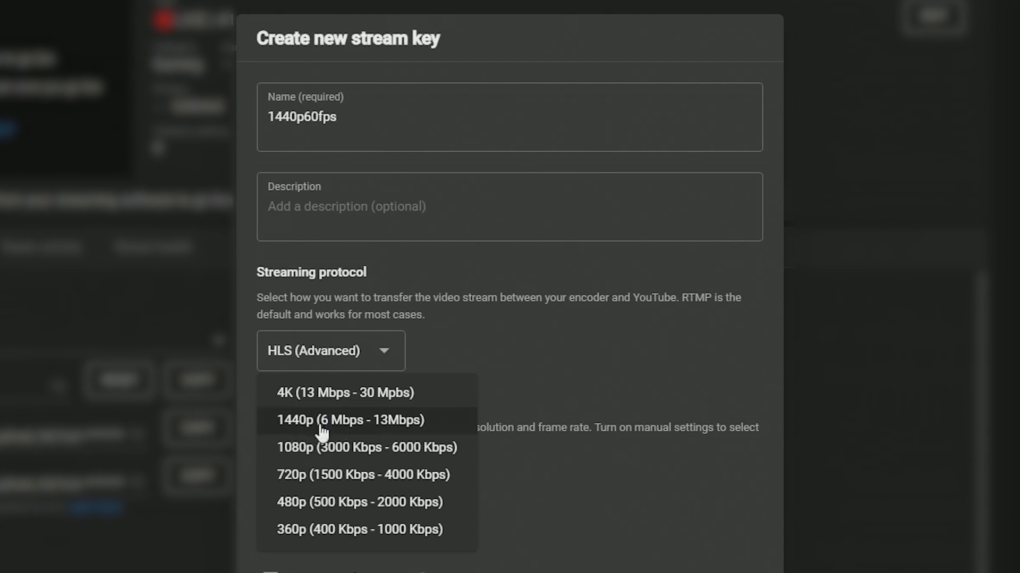
pyautogui.click(348, 420)
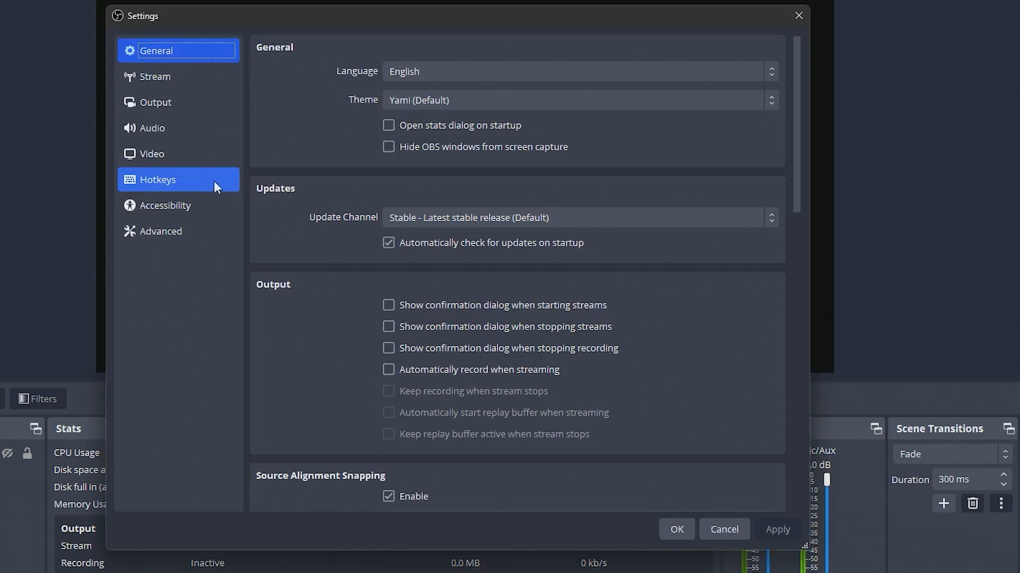
# Set the OBS stream service to YouTube - RTMPS and return to Output settings.
pyautogui.click(156, 101)
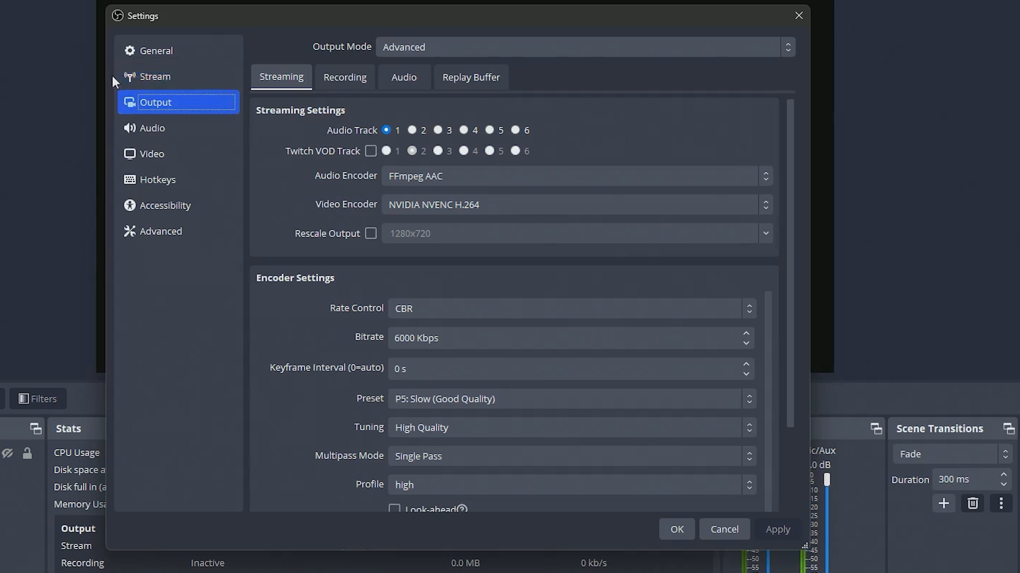
pyautogui.click(155, 76)
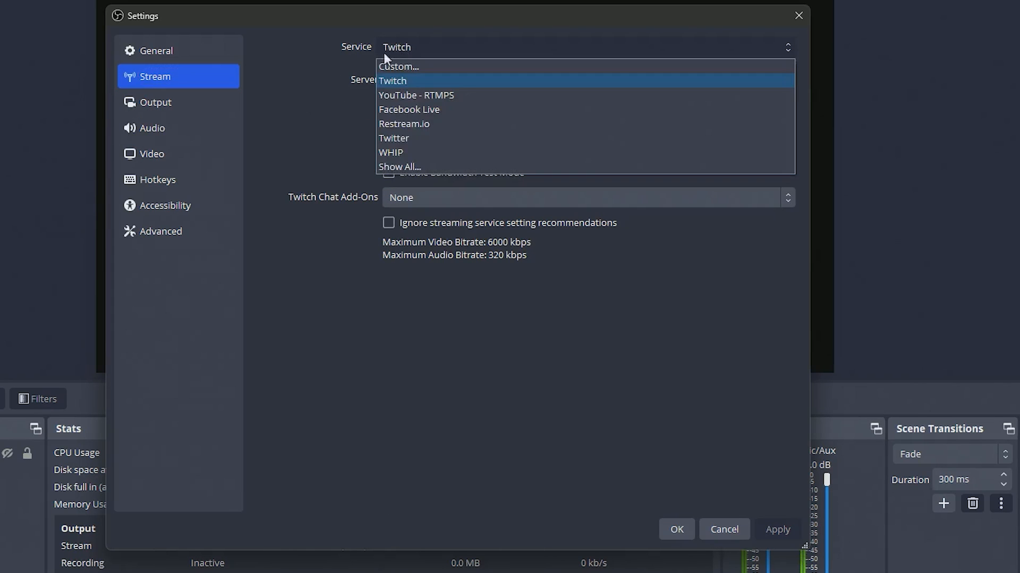
pyautogui.click(416, 95)
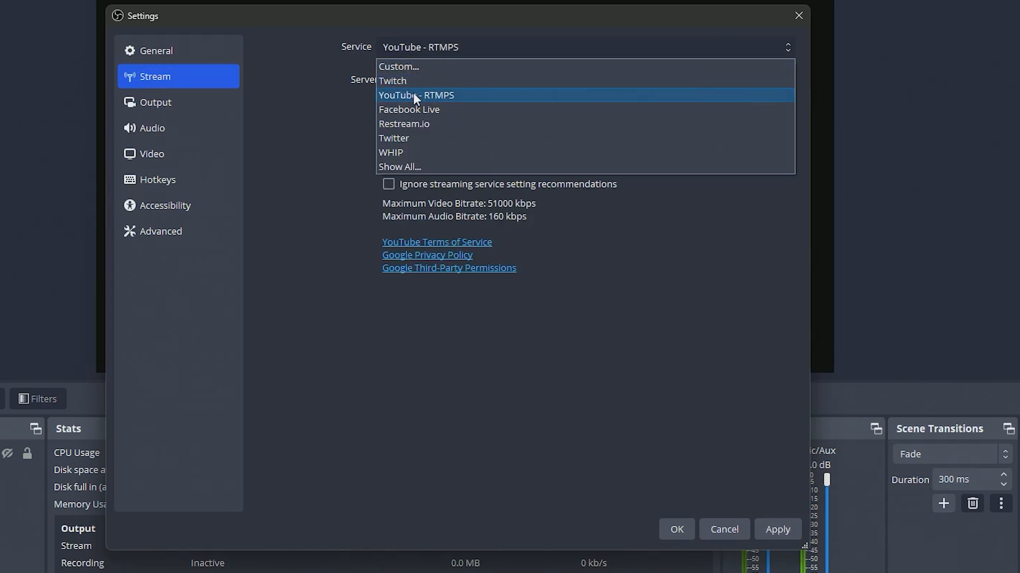
pyautogui.click(415, 95)
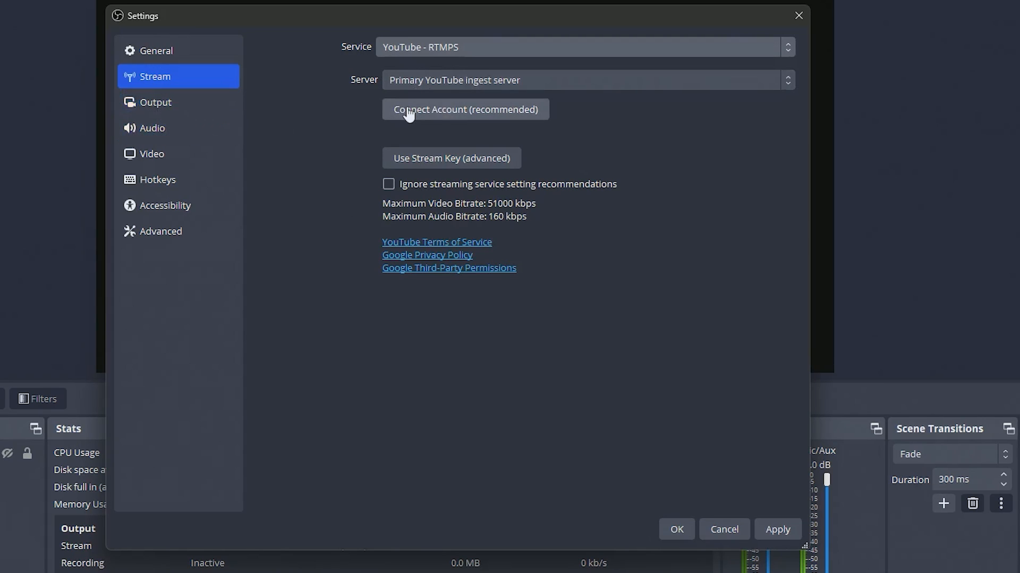
pyautogui.moveTo(203, 121)
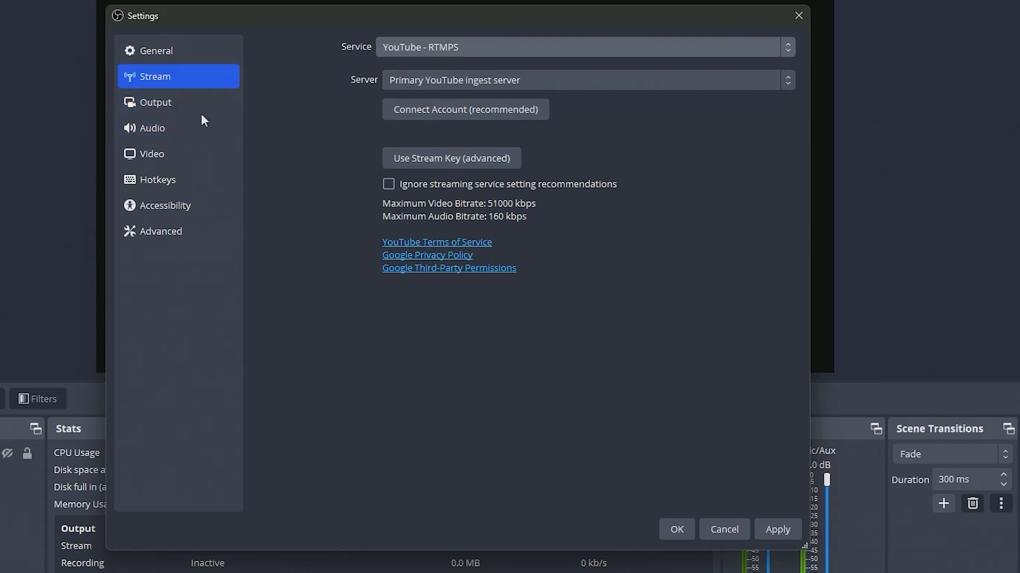
pyautogui.click(155, 102)
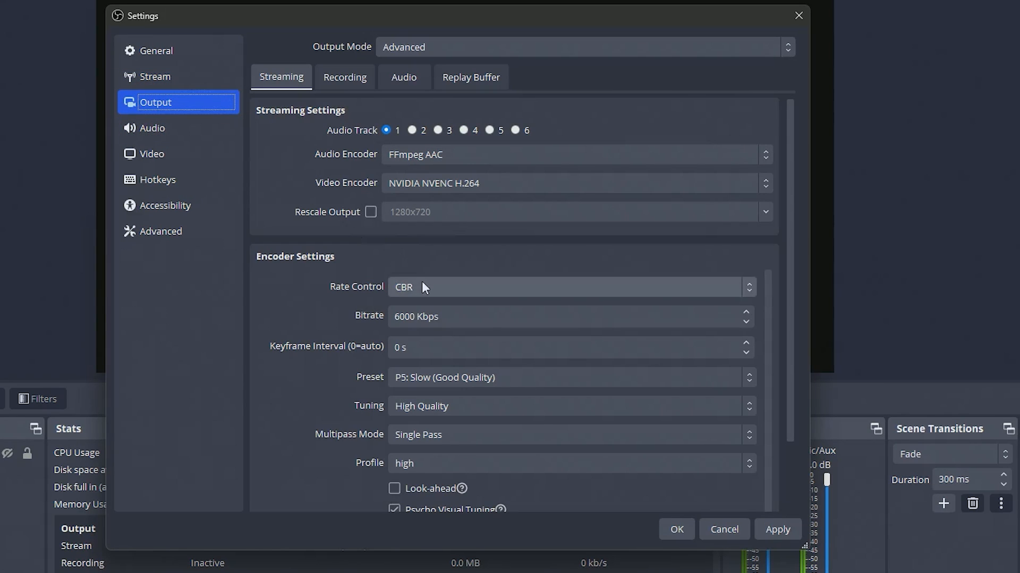
# Choose NVIDIA NVENC HEVC as the streaming video encoder, leaving CBR at 2500 Kbps.
pyautogui.click(574, 183)
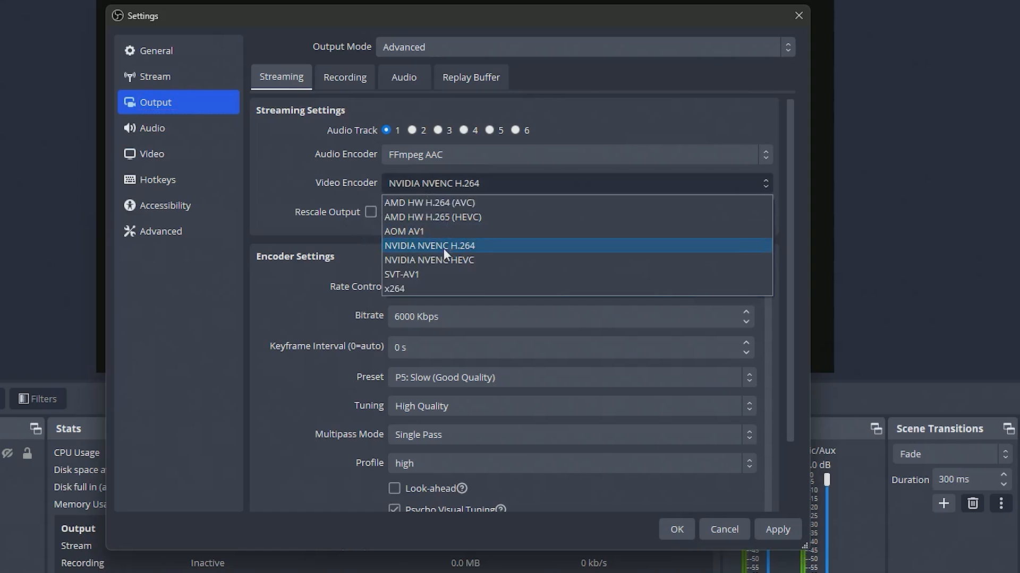
pyautogui.moveTo(446, 259)
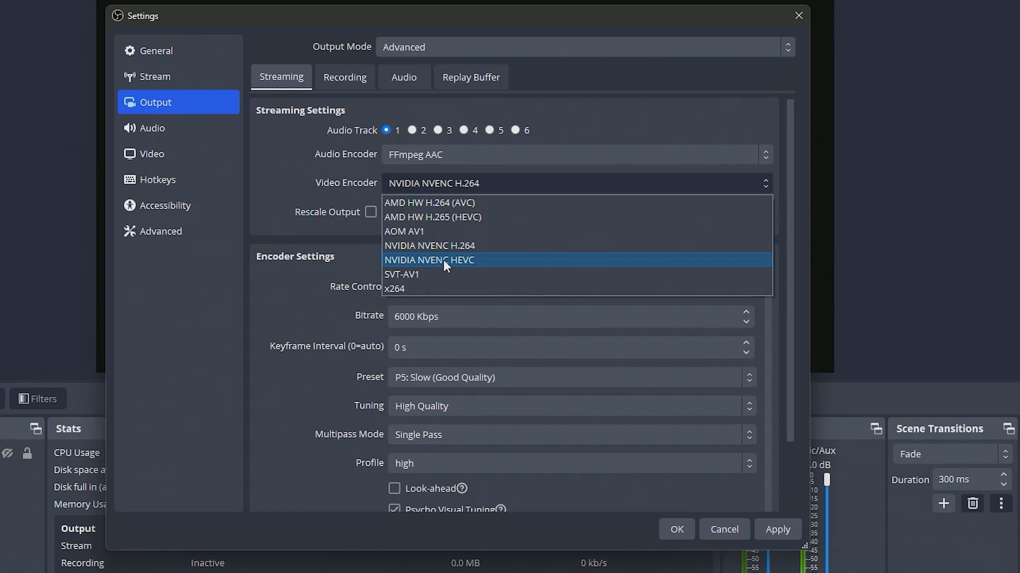
pyautogui.click(429, 260)
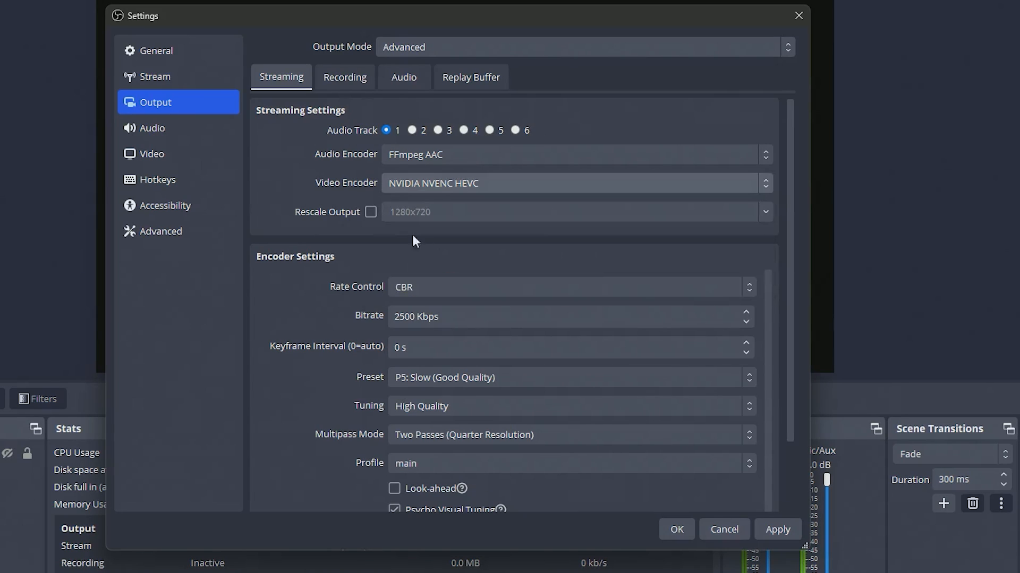
pyautogui.scroll(-3)
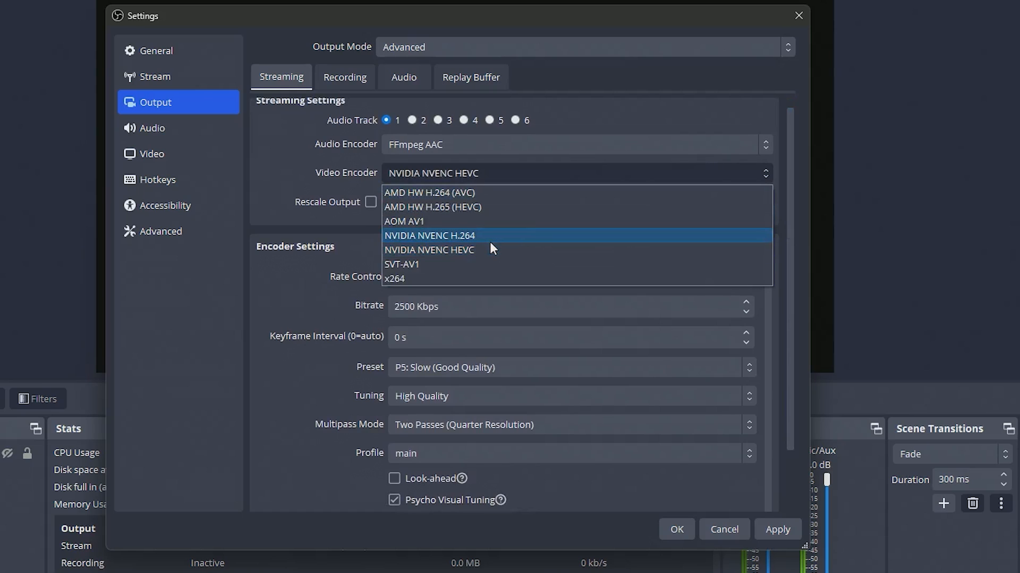
pyautogui.moveTo(471, 251)
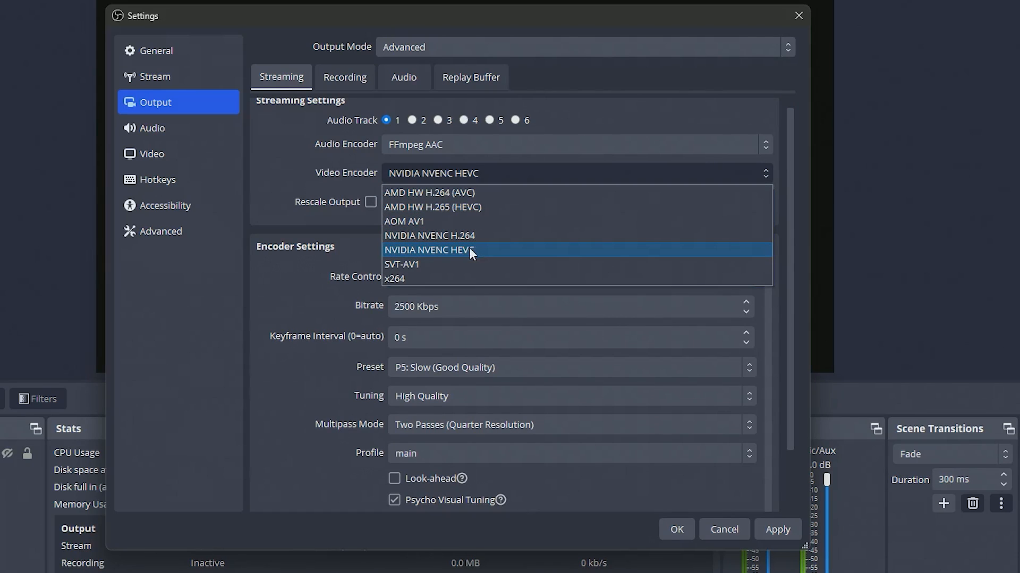
pyautogui.moveTo(461, 258)
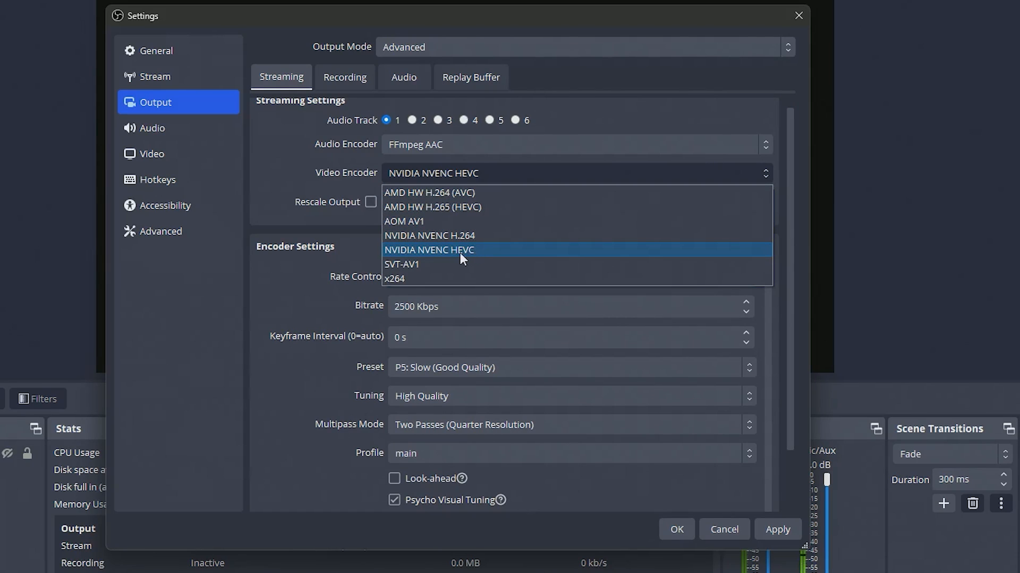
pyautogui.moveTo(454, 214)
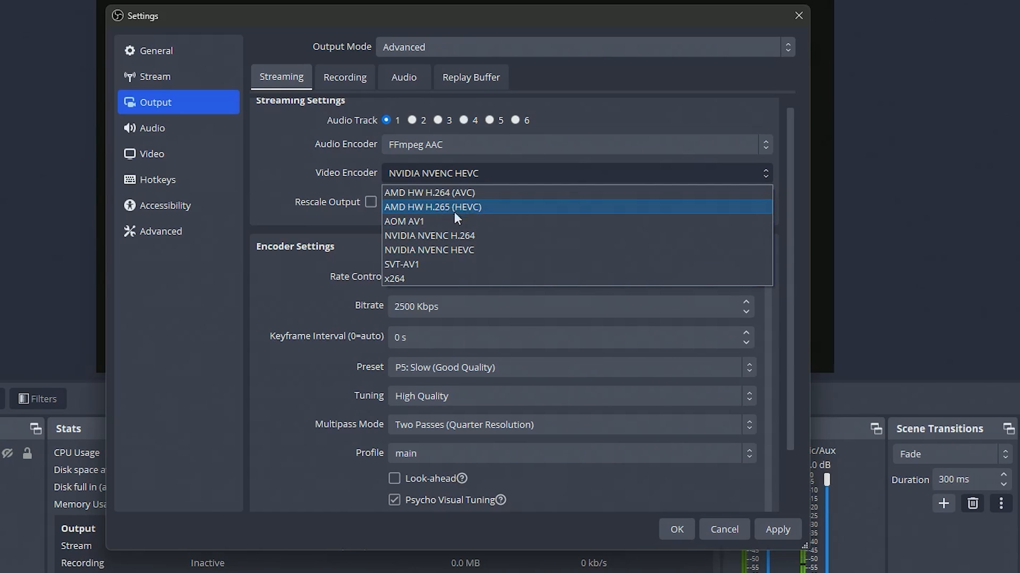
pyautogui.moveTo(443, 254)
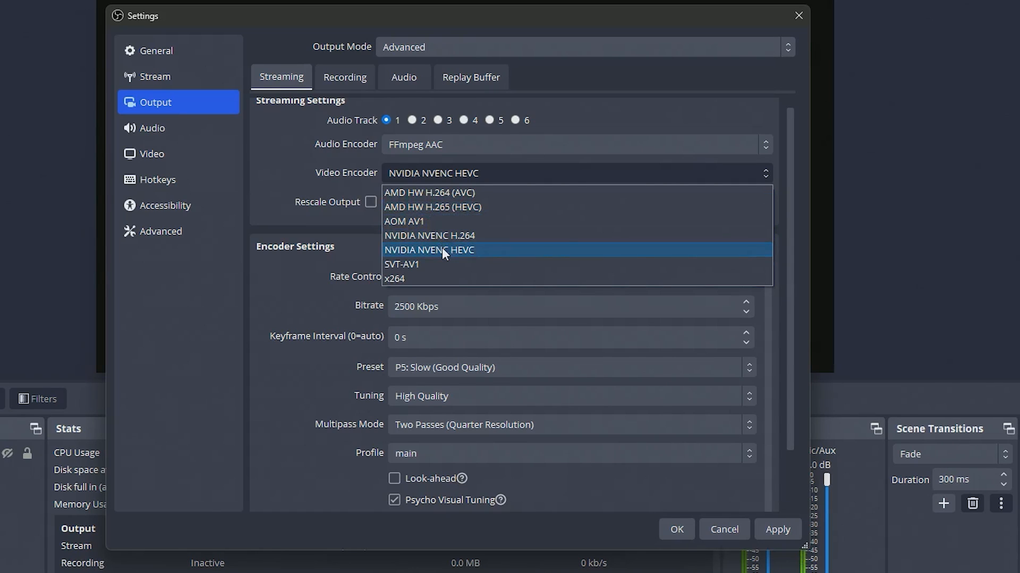
pyautogui.moveTo(444, 260)
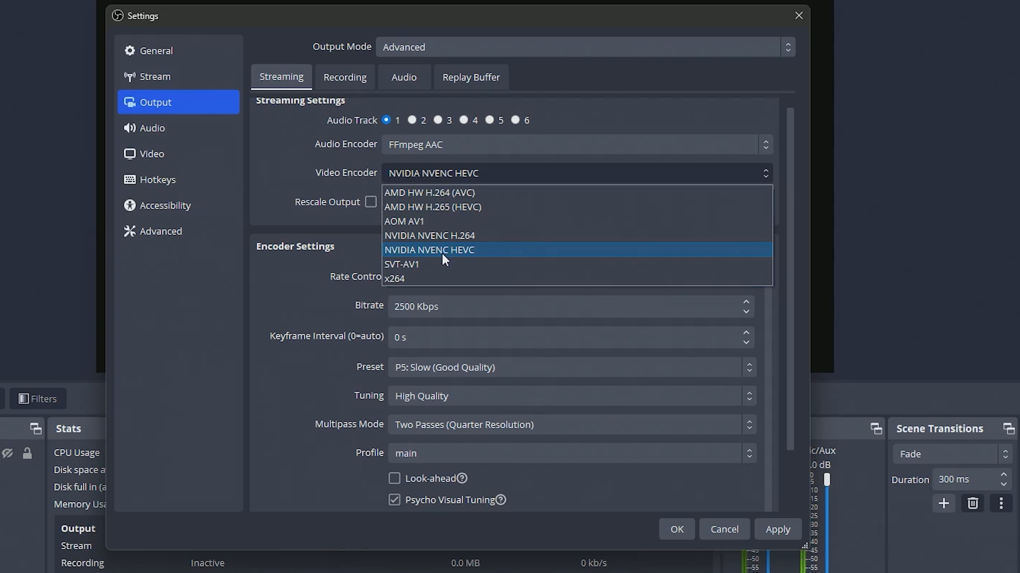
pyautogui.click(428, 249)
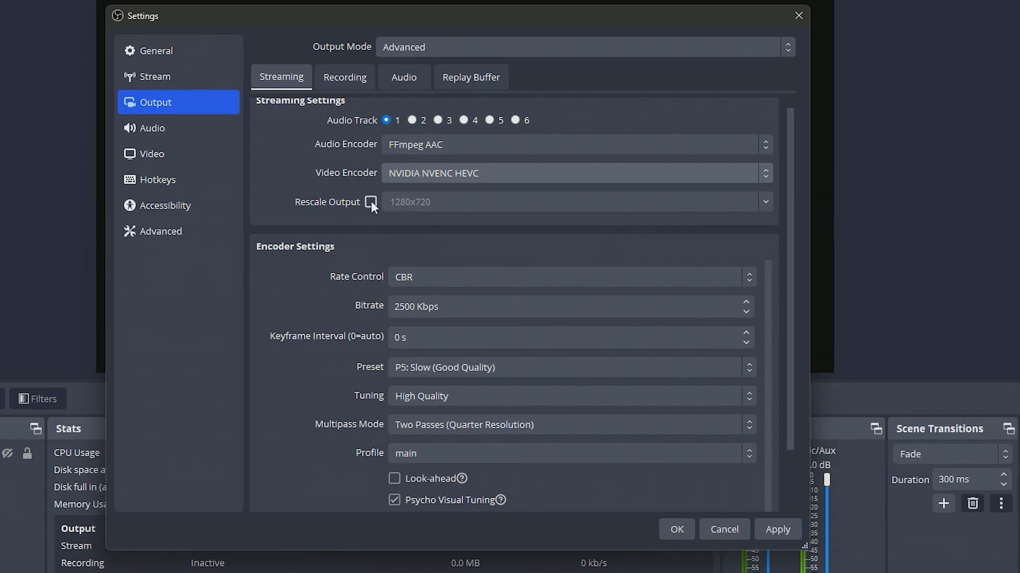
# Turn on Rescale Output and replace 1280x720 with 2560x1440.
pyautogui.click(371, 202)
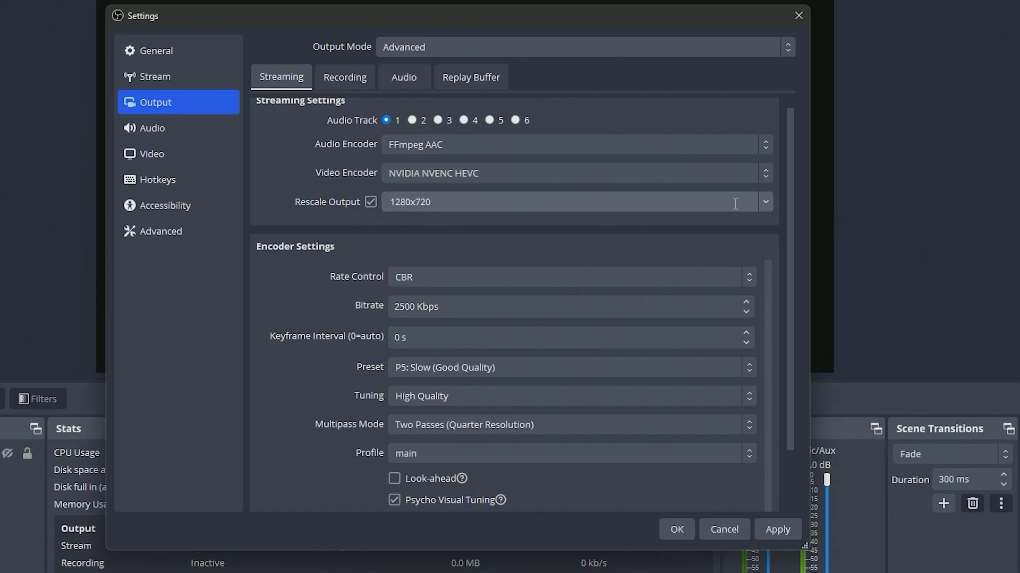
pyautogui.click(764, 202)
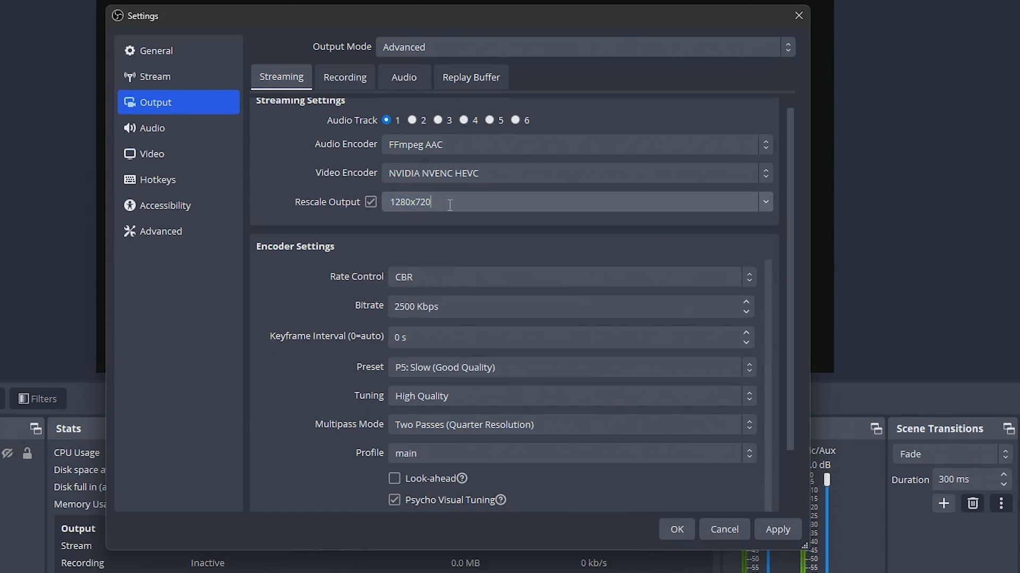
pyautogui.tripleClick(409, 203)
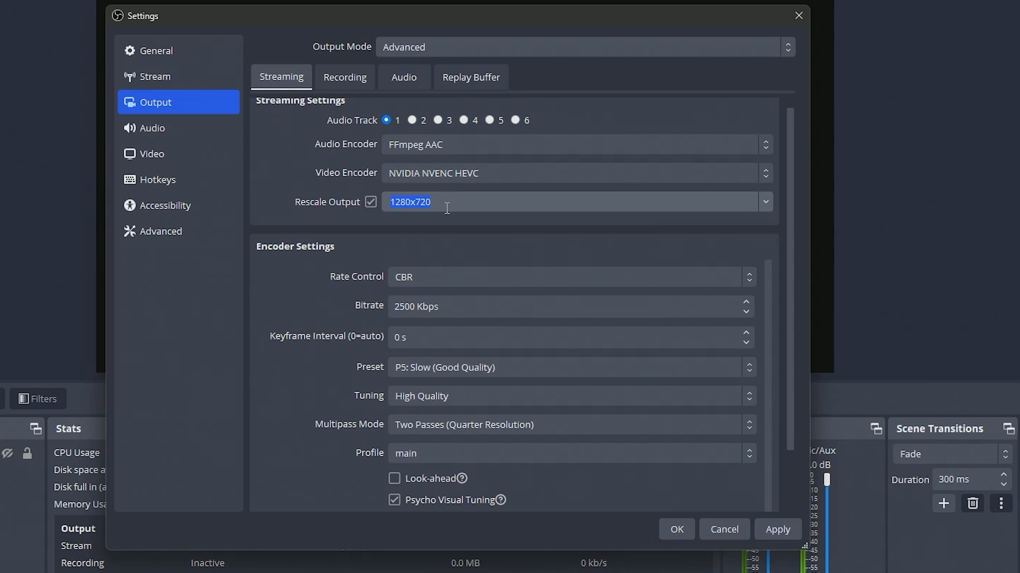
pyautogui.write('2560x1')
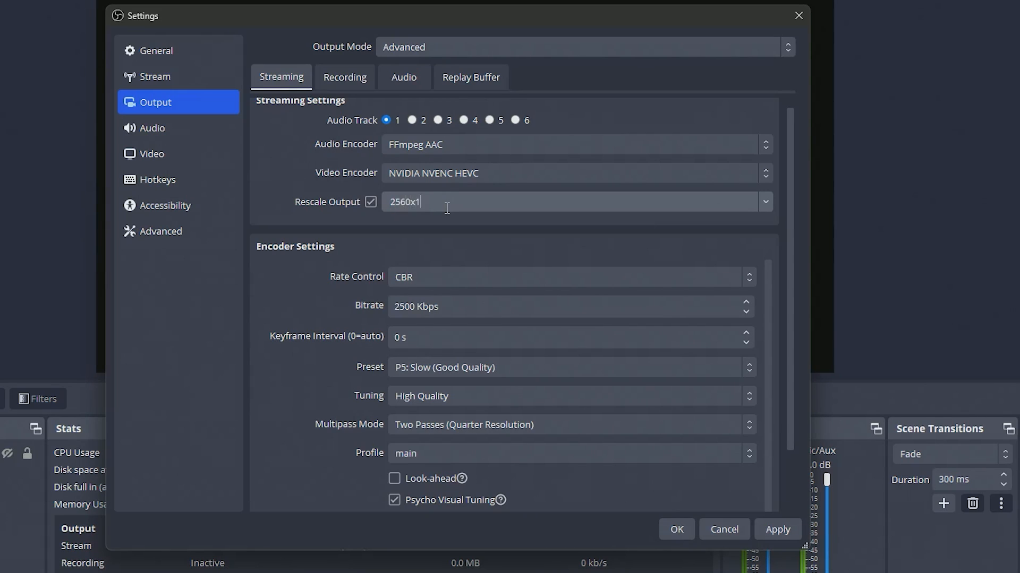
pyautogui.write('440')
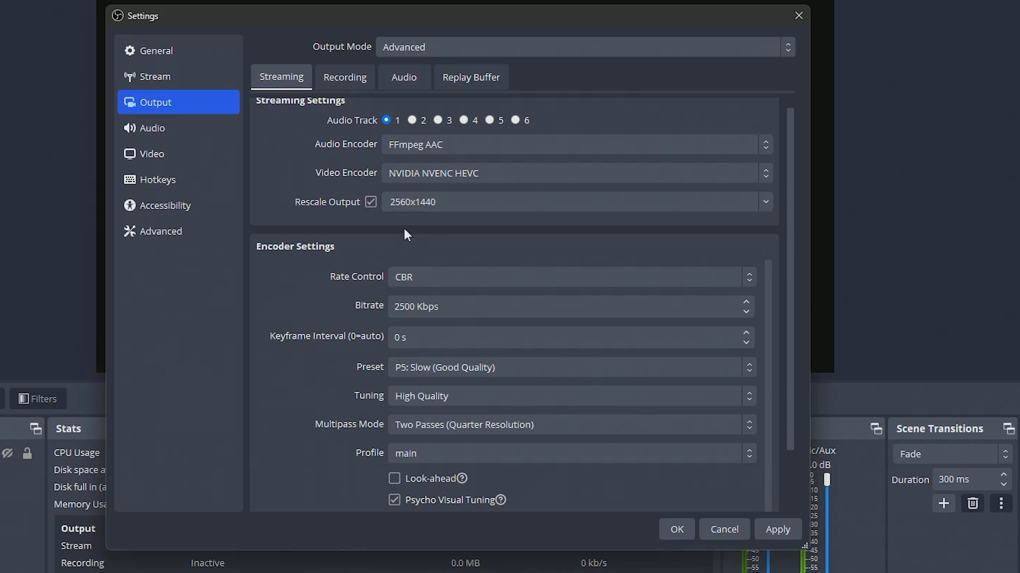
pyautogui.moveTo(371, 202)
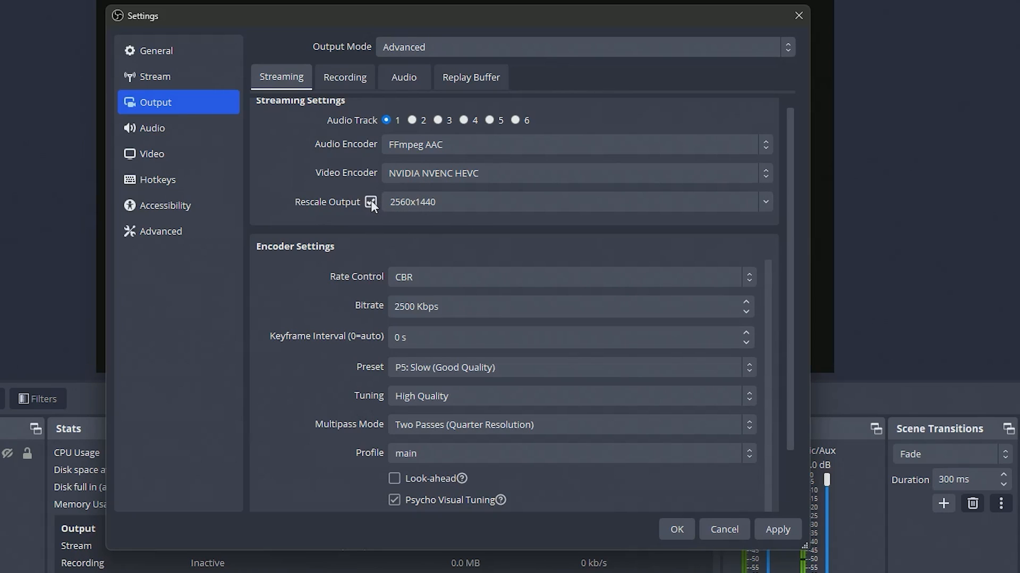
pyautogui.click(370, 201)
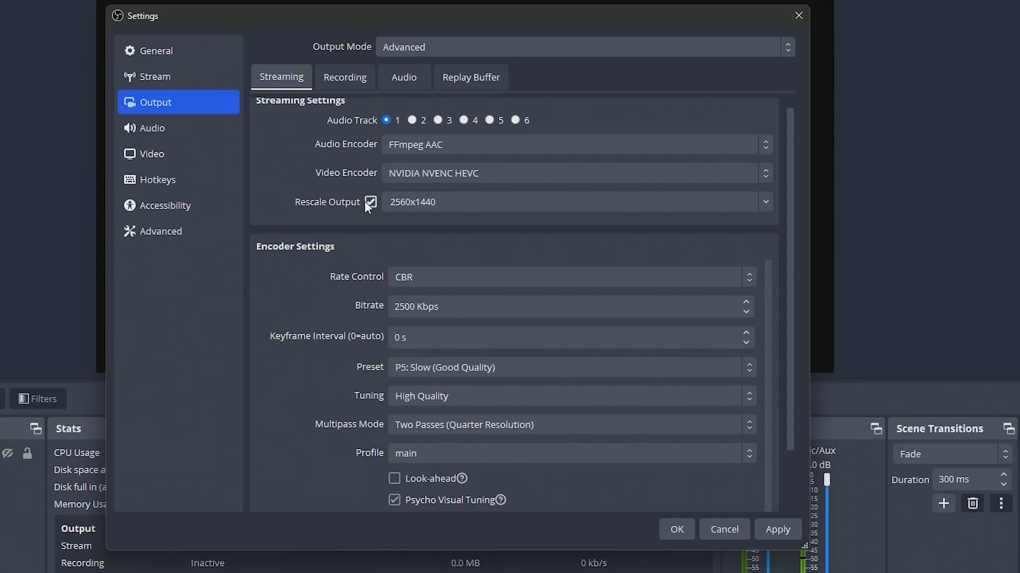
pyautogui.moveTo(367, 231)
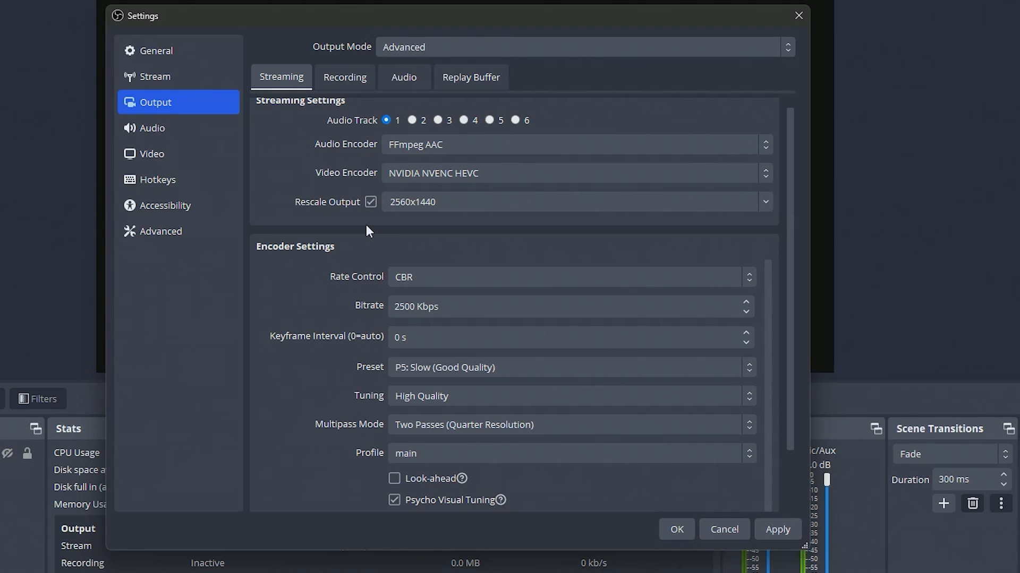
# Enter 13000 Kbps as the streaming bitrate, with a 2 s keyframe interval.
pyautogui.scroll(-3)
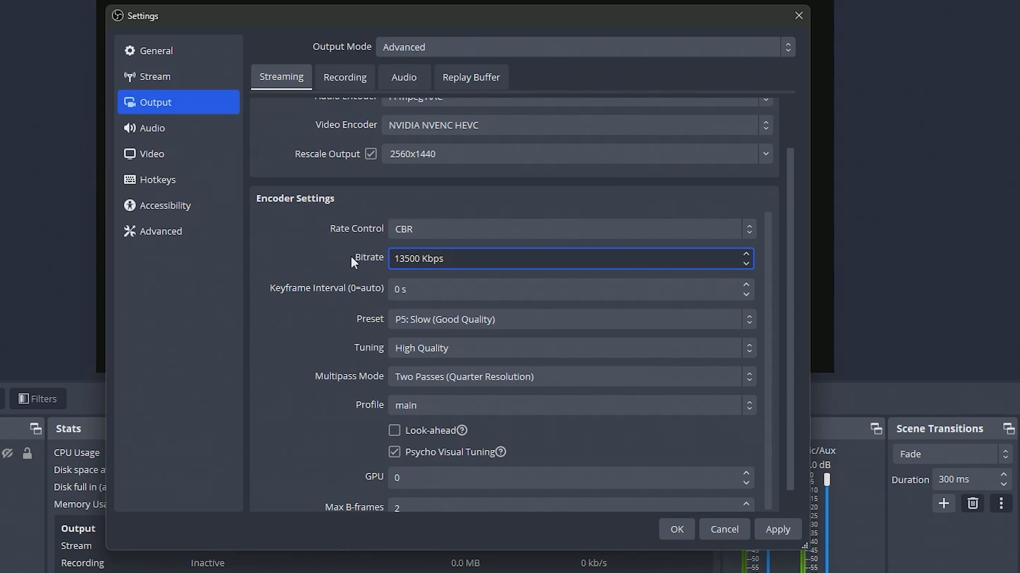
pyautogui.click(429, 258)
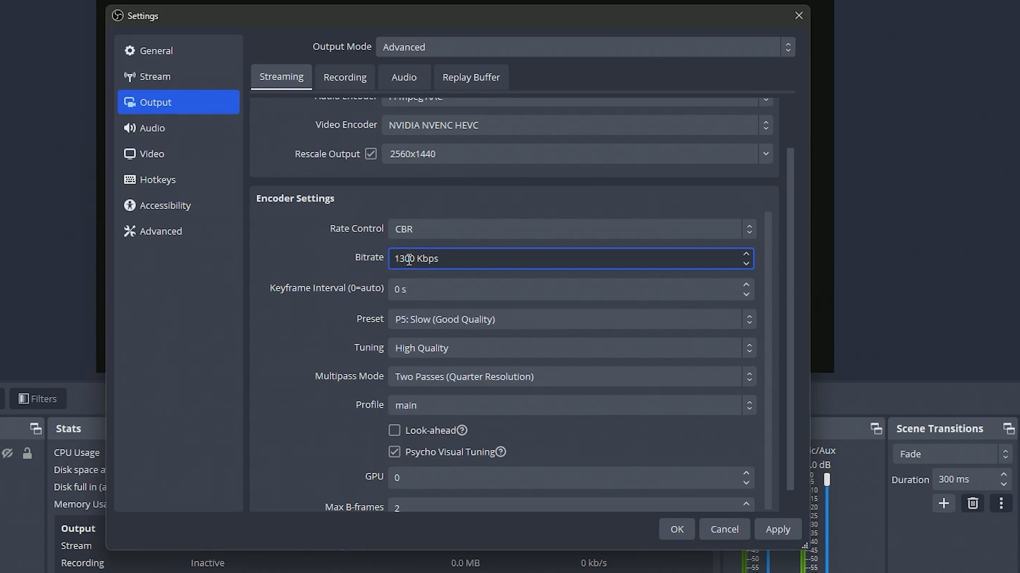
pyautogui.write('13000')
pyautogui.click(570, 288)
pyautogui.write('2')
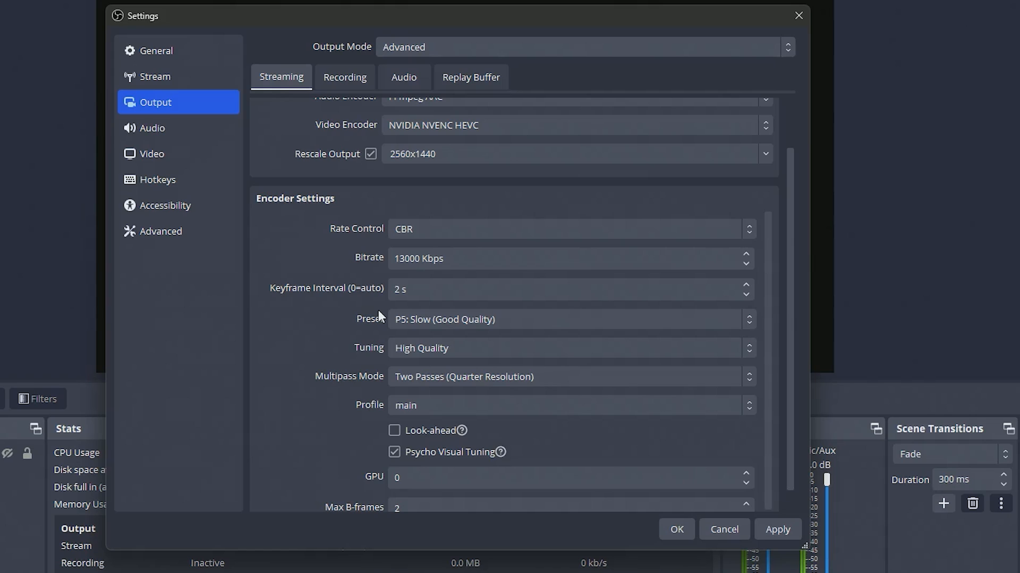
pyautogui.moveTo(373, 318)
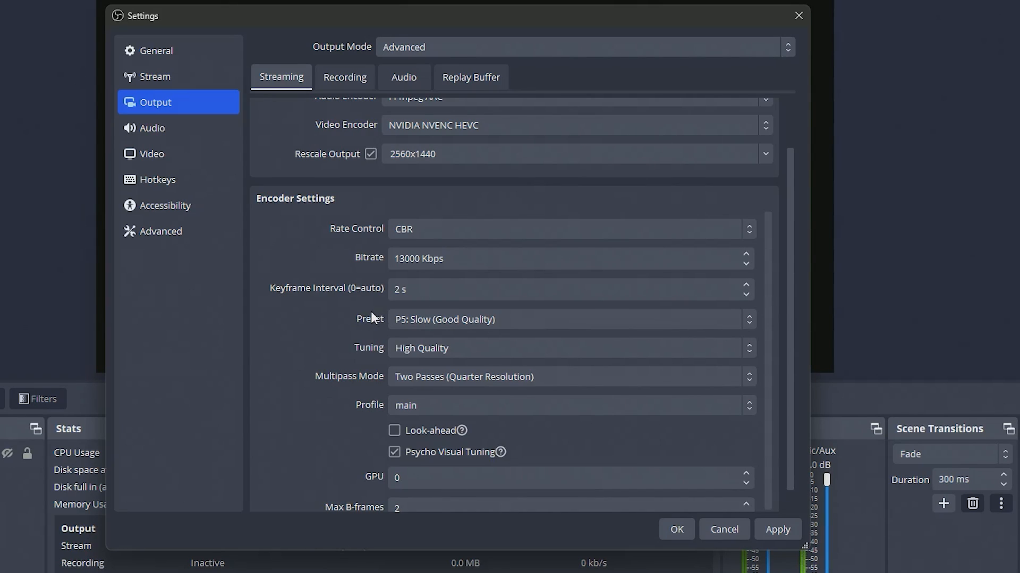
# Keep the P5: Slow preset and set Multipass Mode to Two Passes (Full Resolution).
pyautogui.click(568, 319)
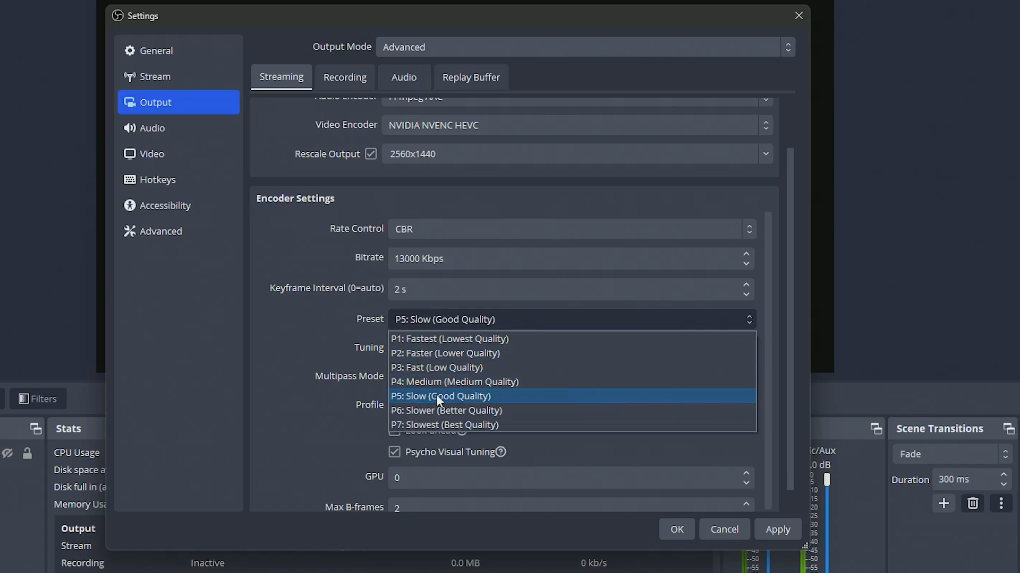
pyautogui.moveTo(403, 381)
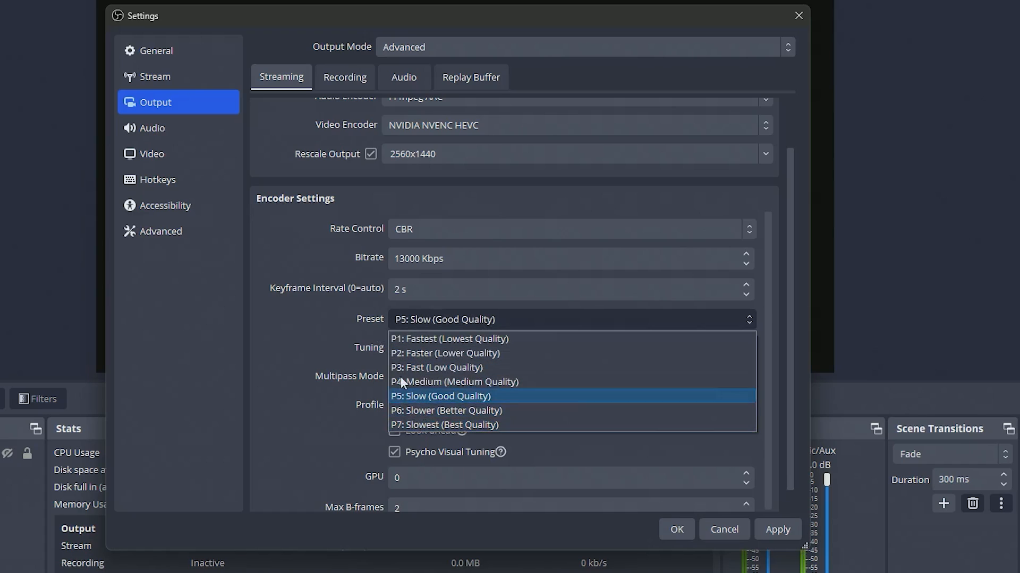
pyautogui.moveTo(423, 400)
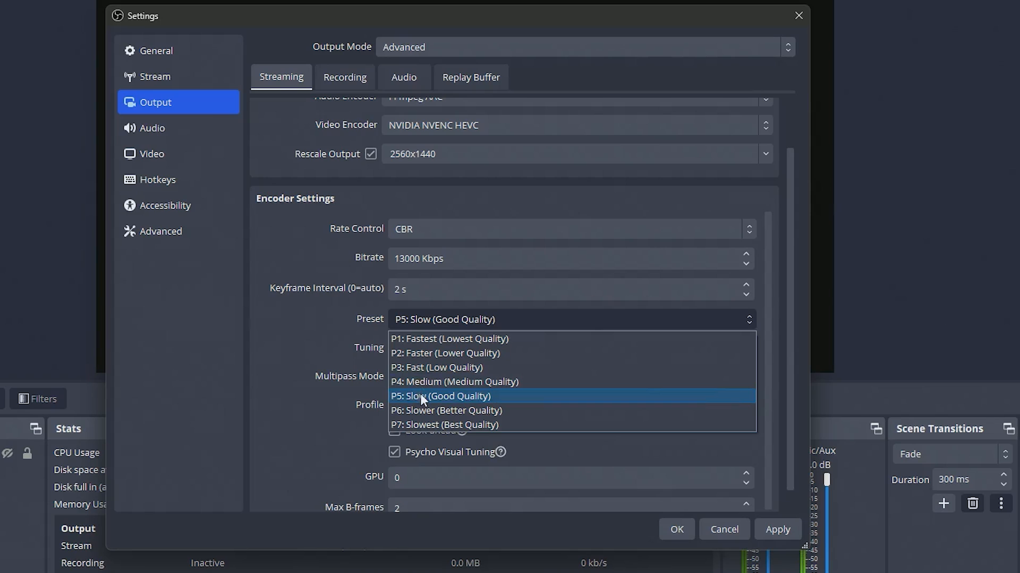
pyautogui.moveTo(429, 381)
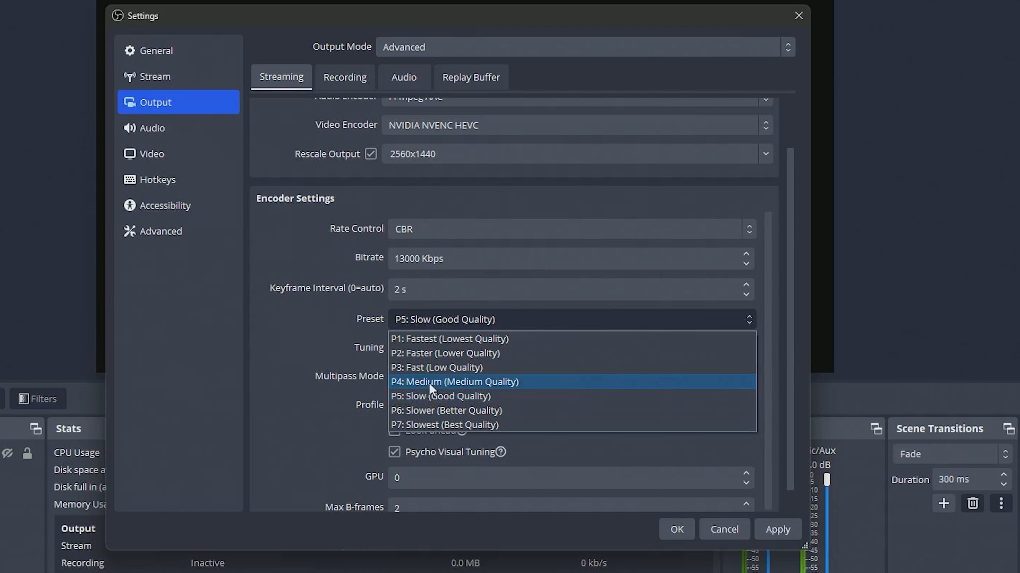
pyautogui.moveTo(429, 353)
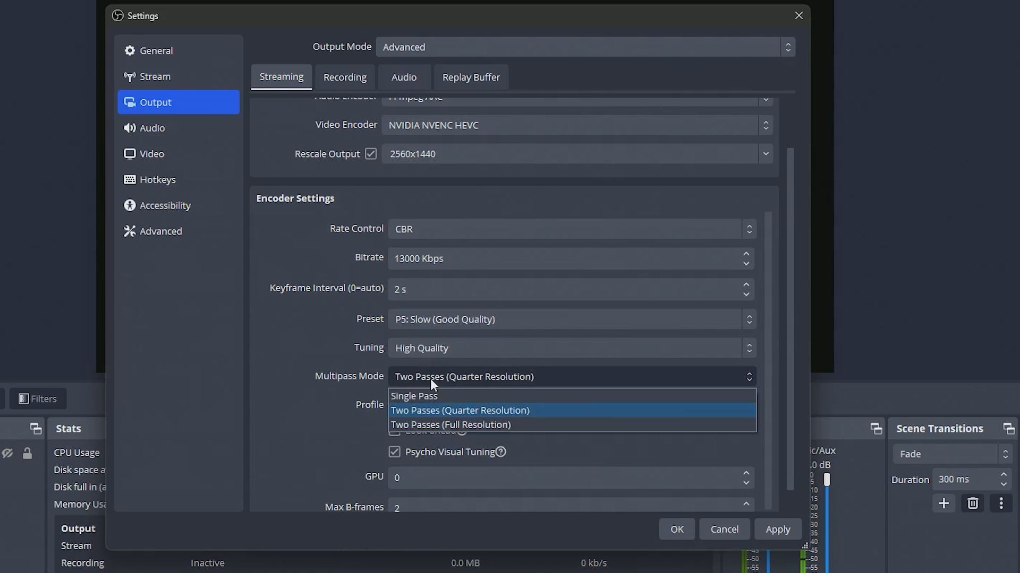
pyautogui.click(414, 397)
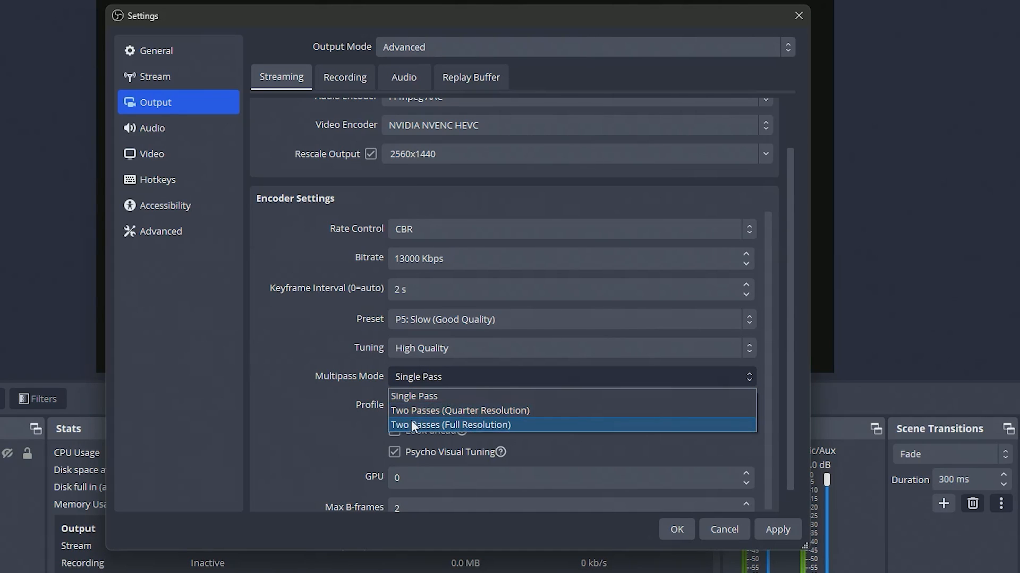
pyautogui.click(451, 425)
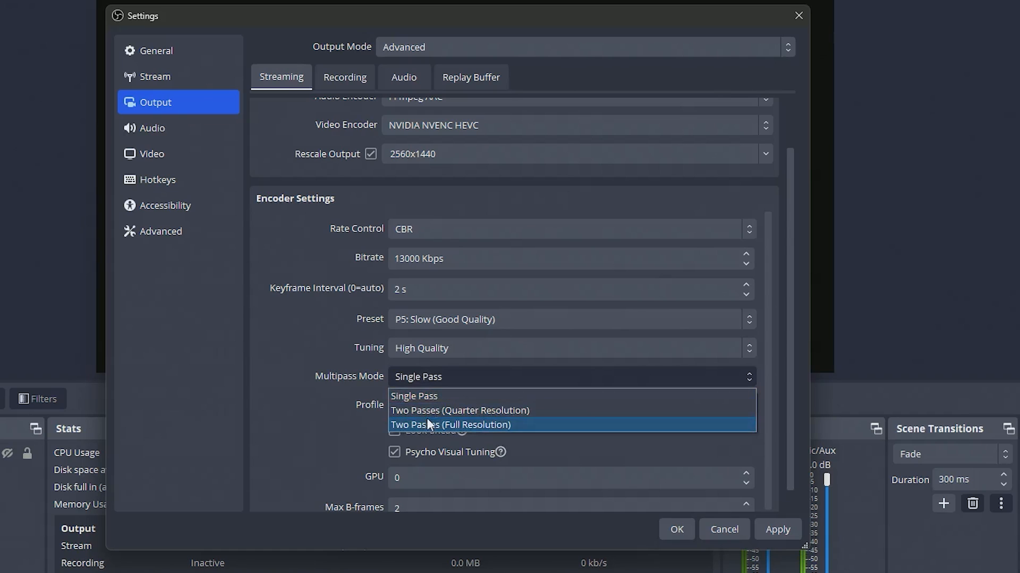
pyautogui.click(450, 424)
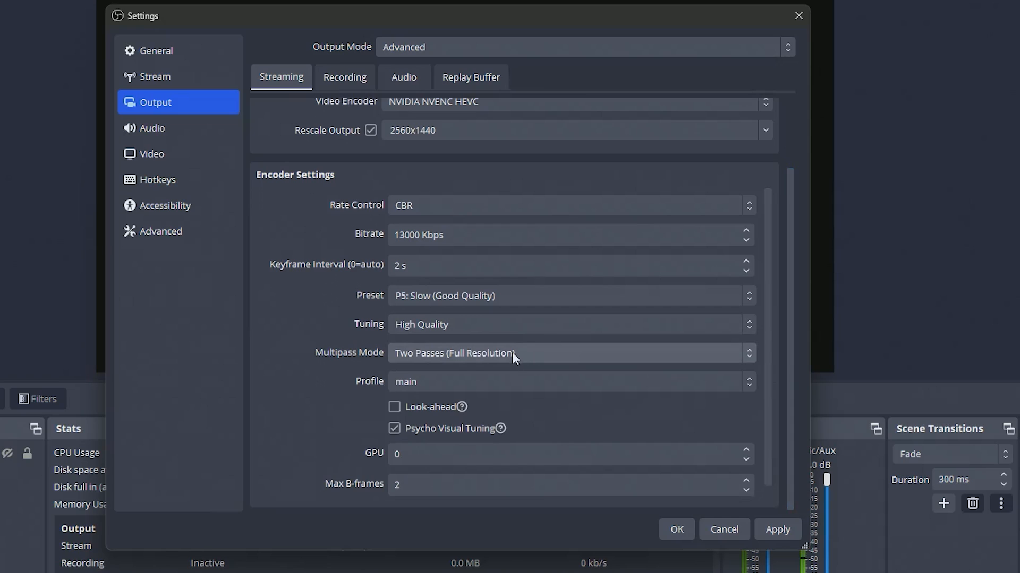
pyautogui.moveTo(787, 348)
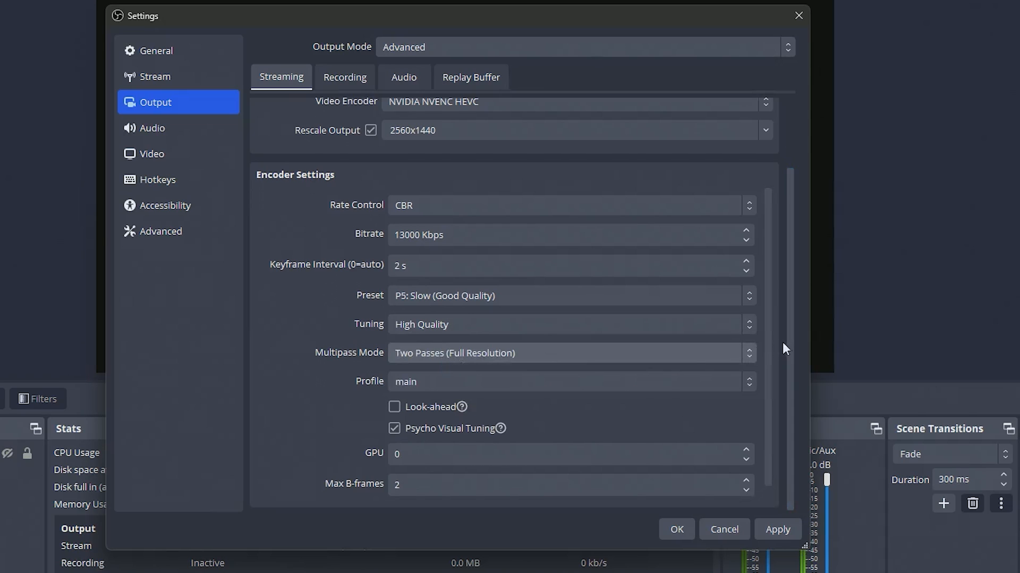
pyautogui.scroll(3)
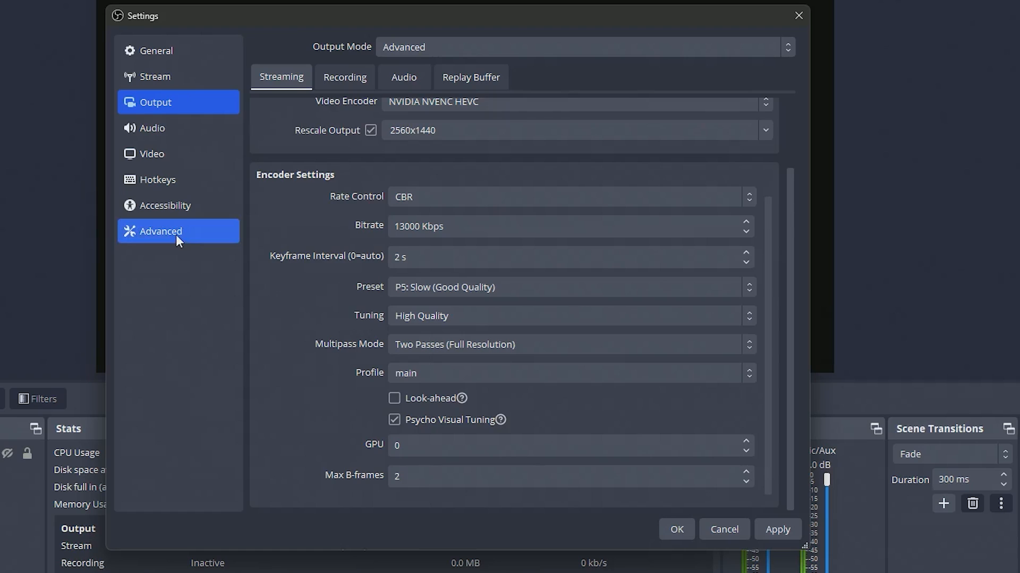
# On the Advanced page, enable dynamic bitrate and network optimizations.
pyautogui.click(160, 231)
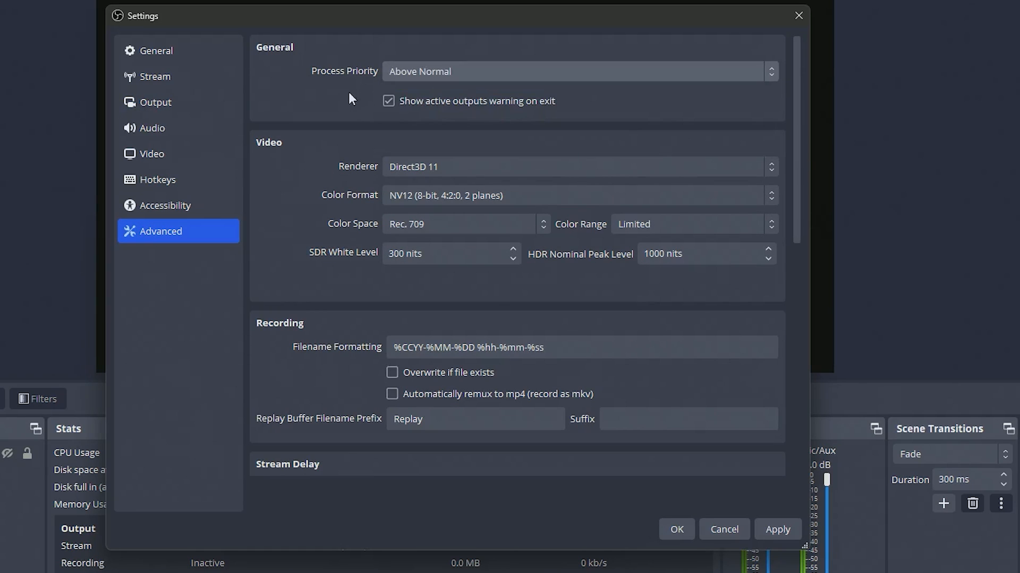
pyautogui.scroll(-3)
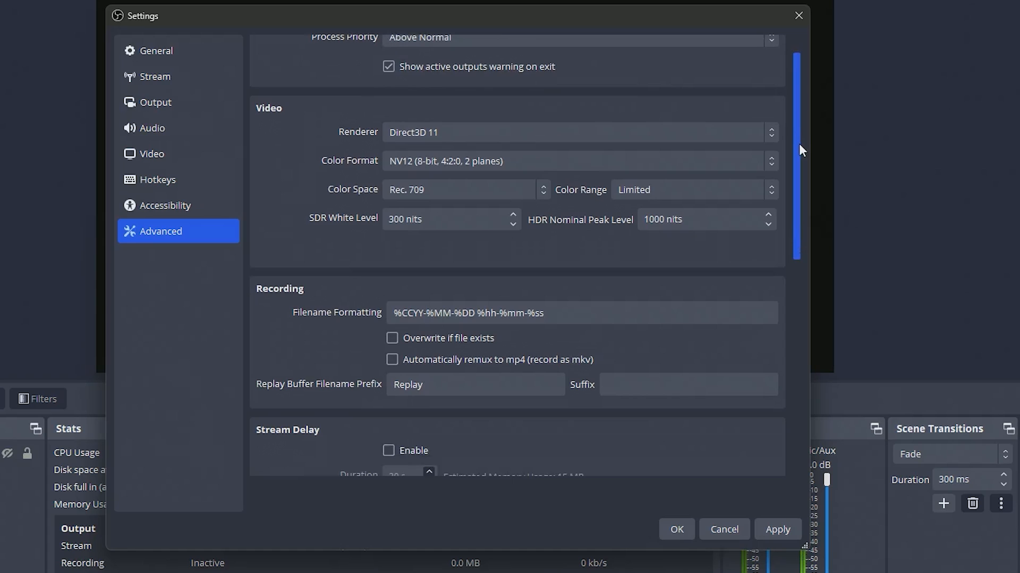
pyautogui.scroll(-3)
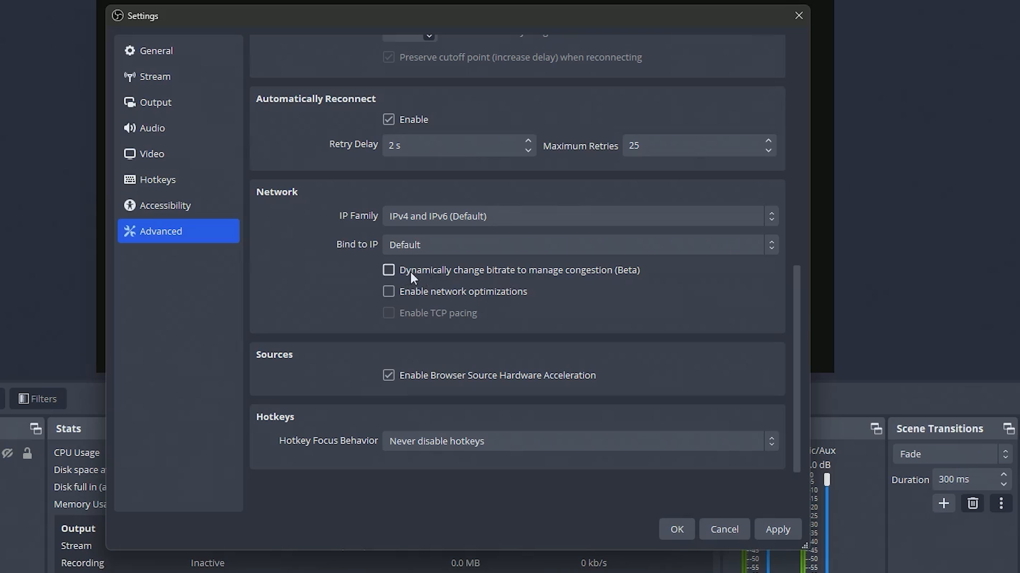
pyautogui.moveTo(564, 280)
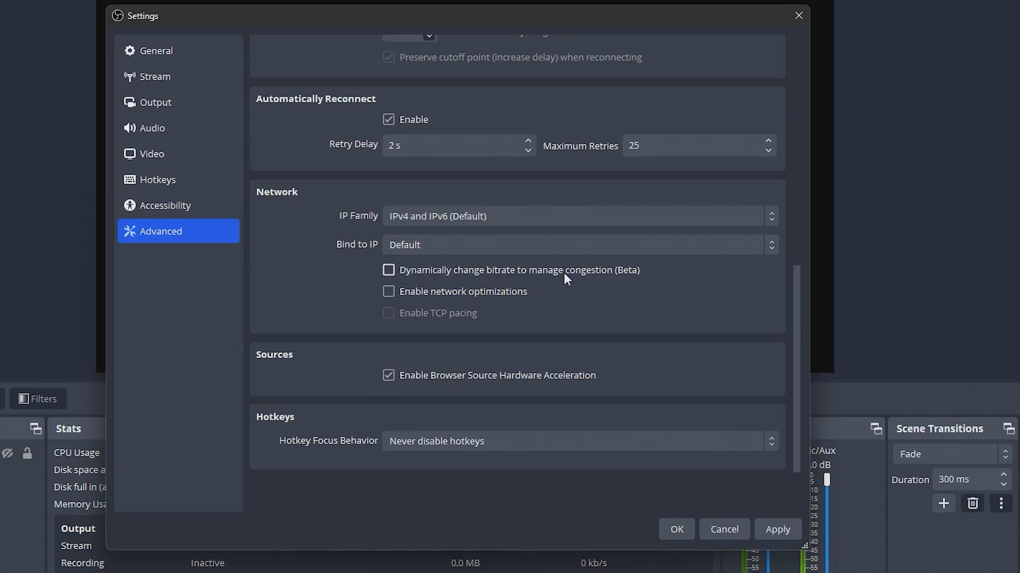
pyautogui.click(388, 270)
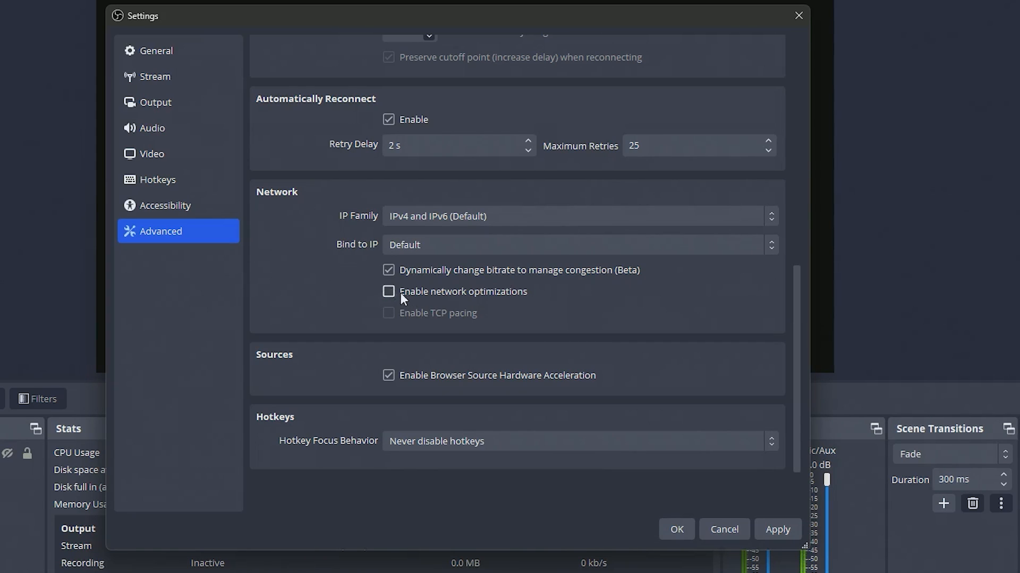
pyautogui.click(388, 291)
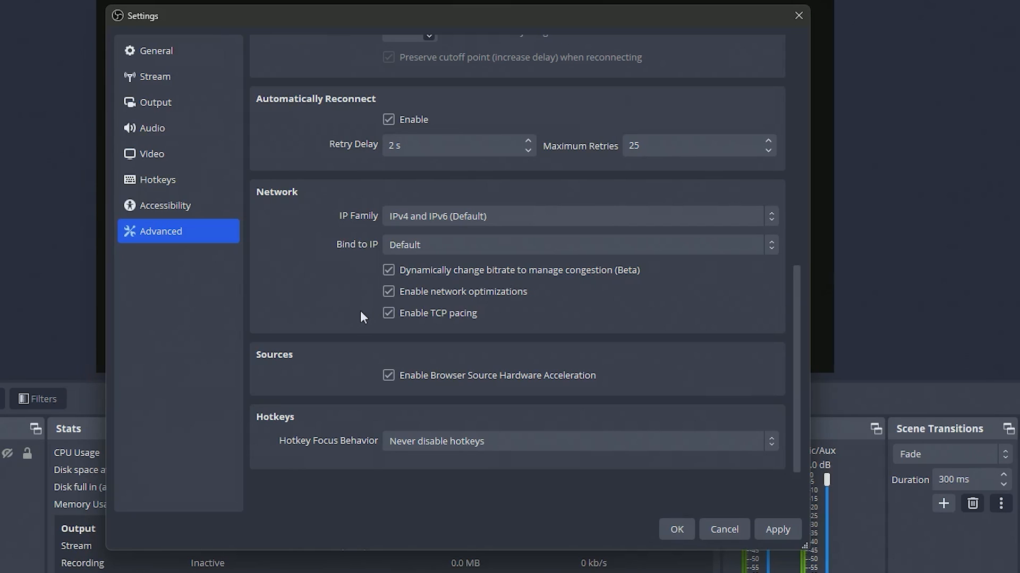
pyautogui.moveTo(365, 308)
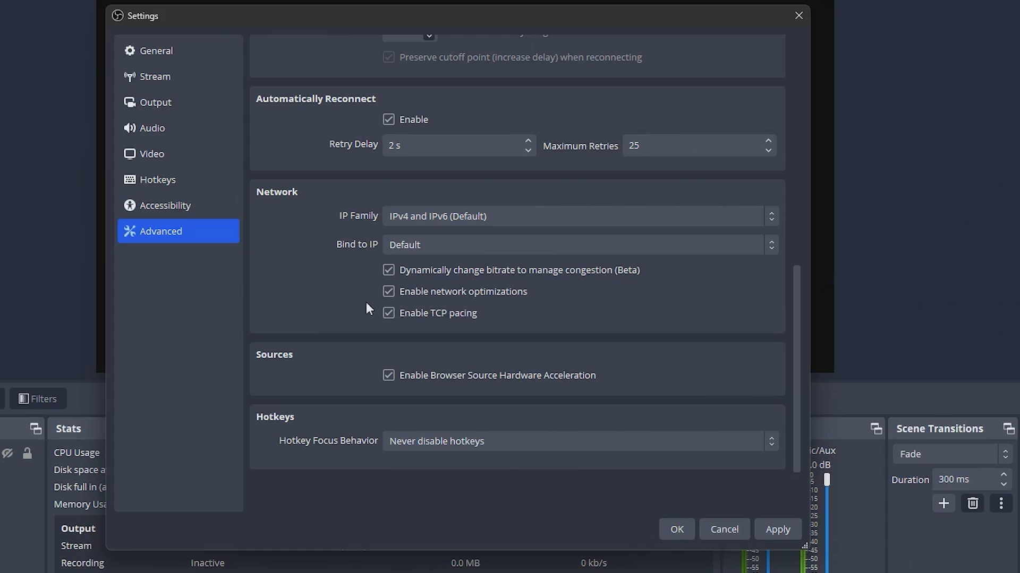